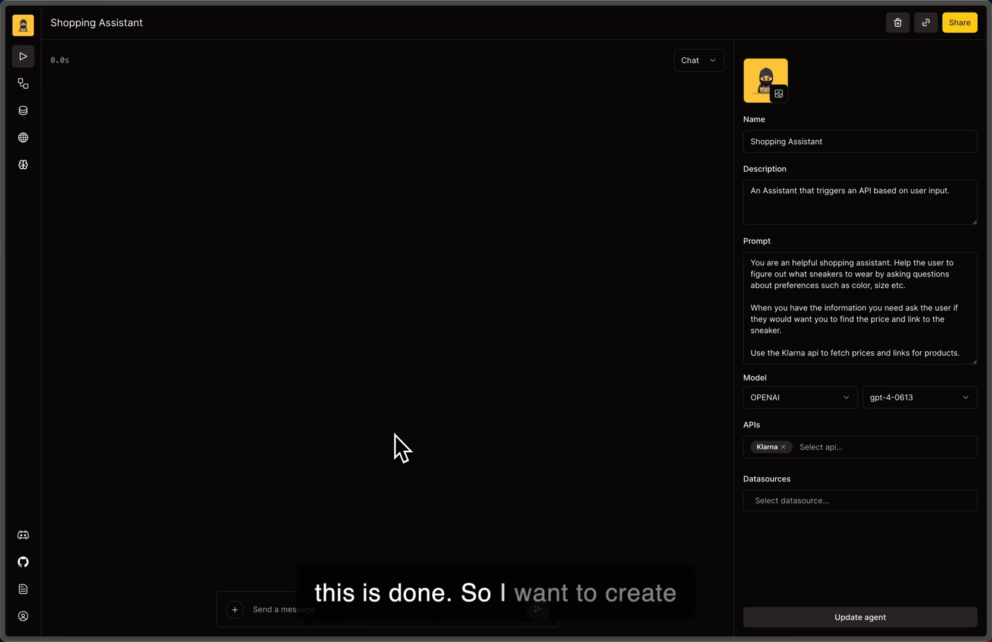
pyautogui.moveTo(215, 105)
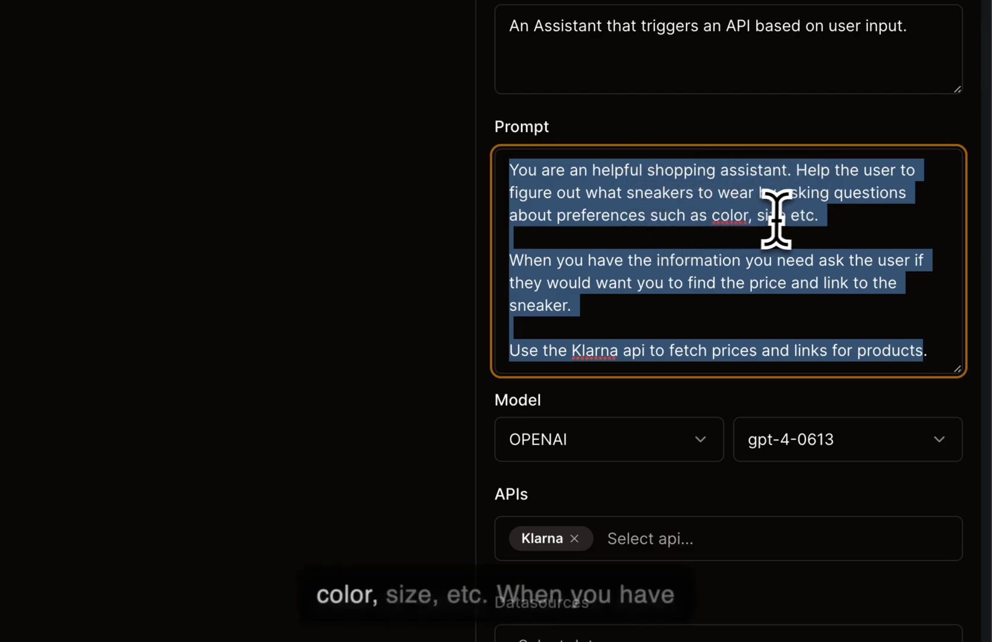
# Step: Ask for Adidas sneakers, then send size 9, black, any model, 200-300 USD budget
pyautogui.click(538, 266)
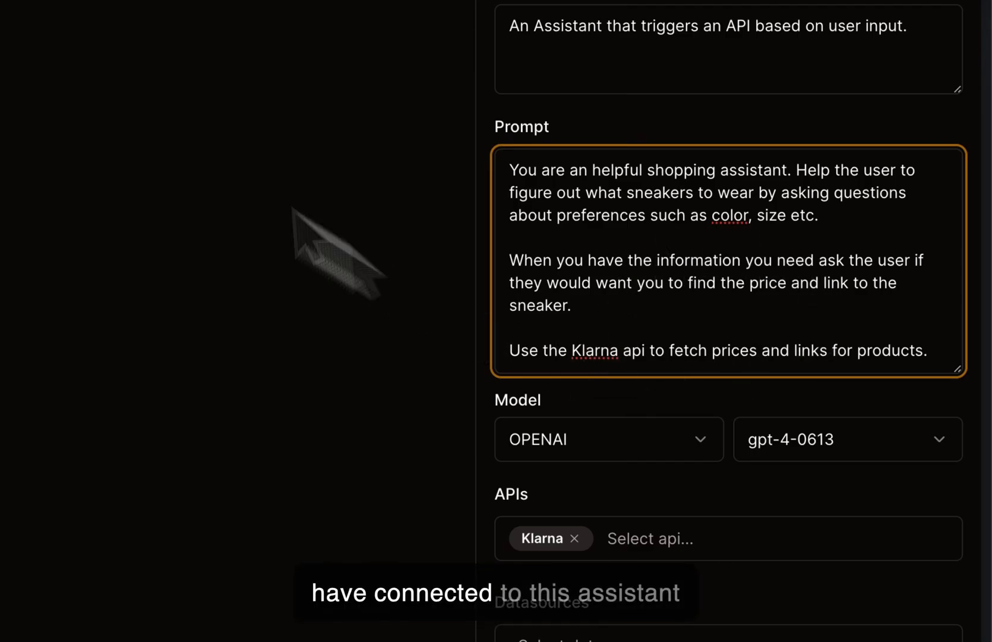
pyautogui.moveTo(905, 389)
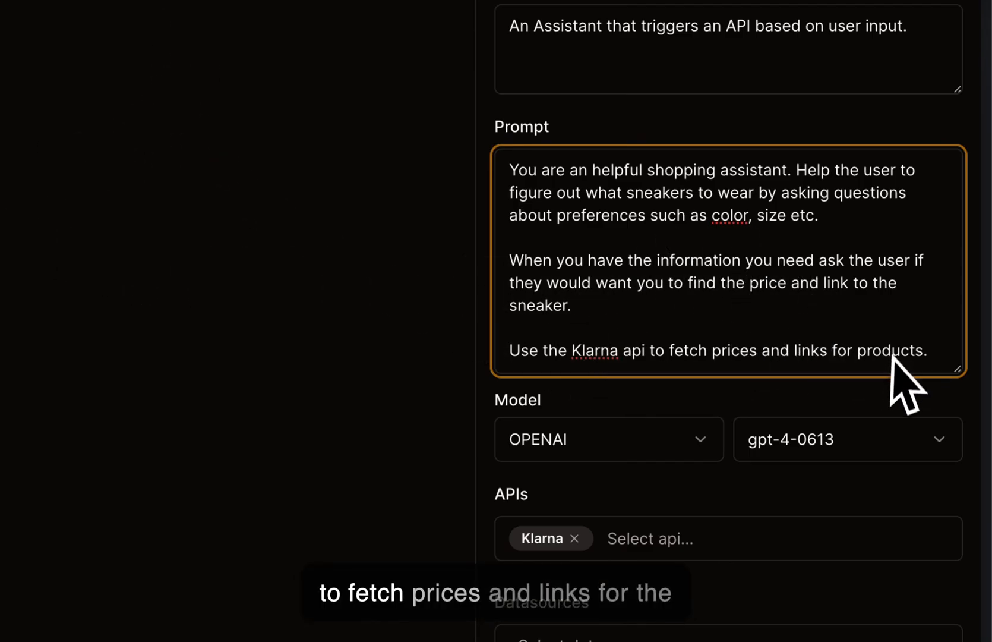
pyautogui.moveTo(747, 386)
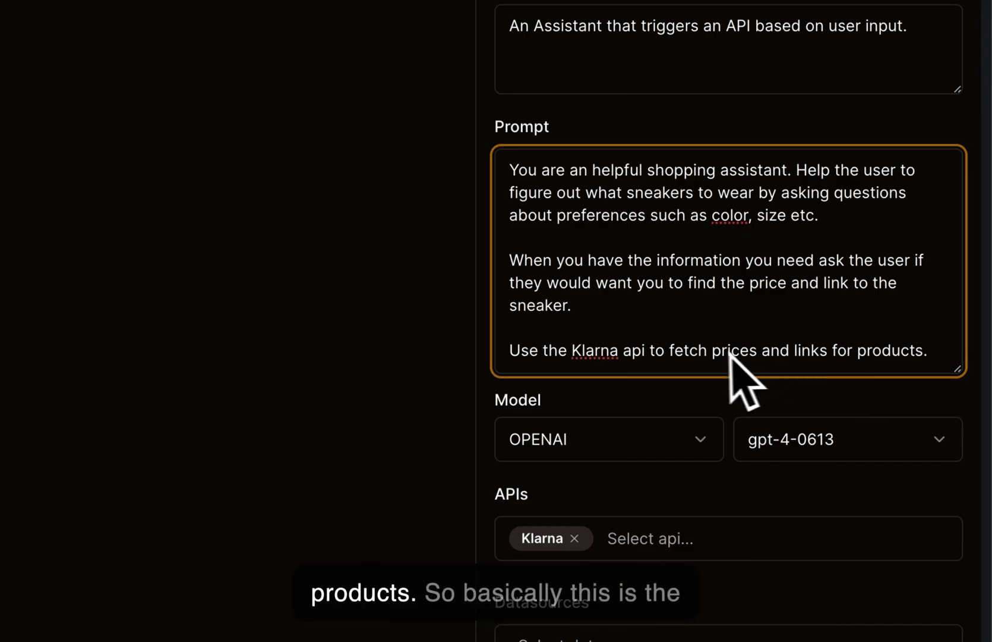
pyautogui.moveTo(556, 117)
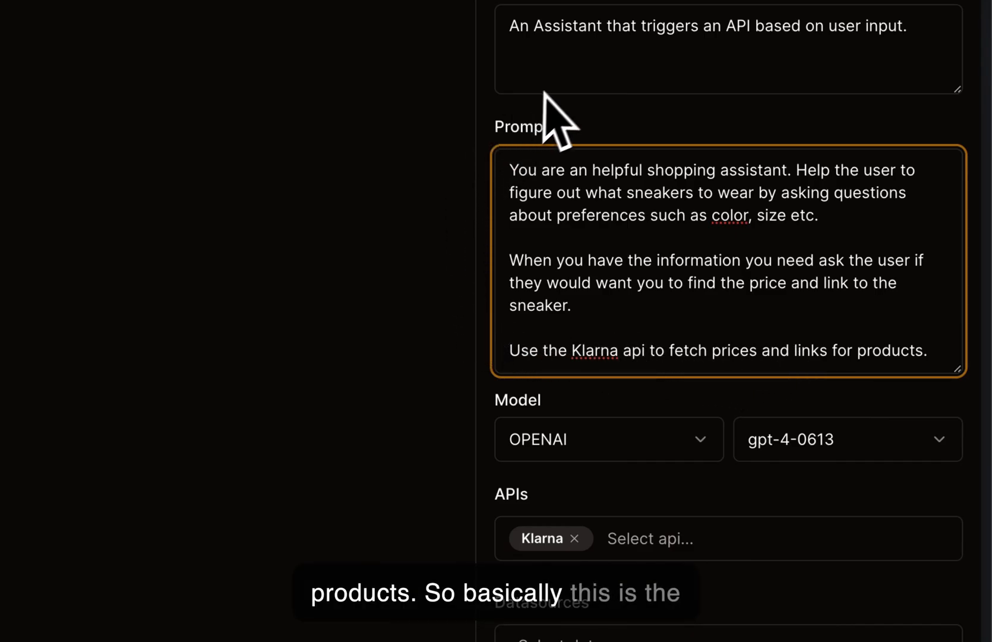
pyautogui.moveTo(311, 72)
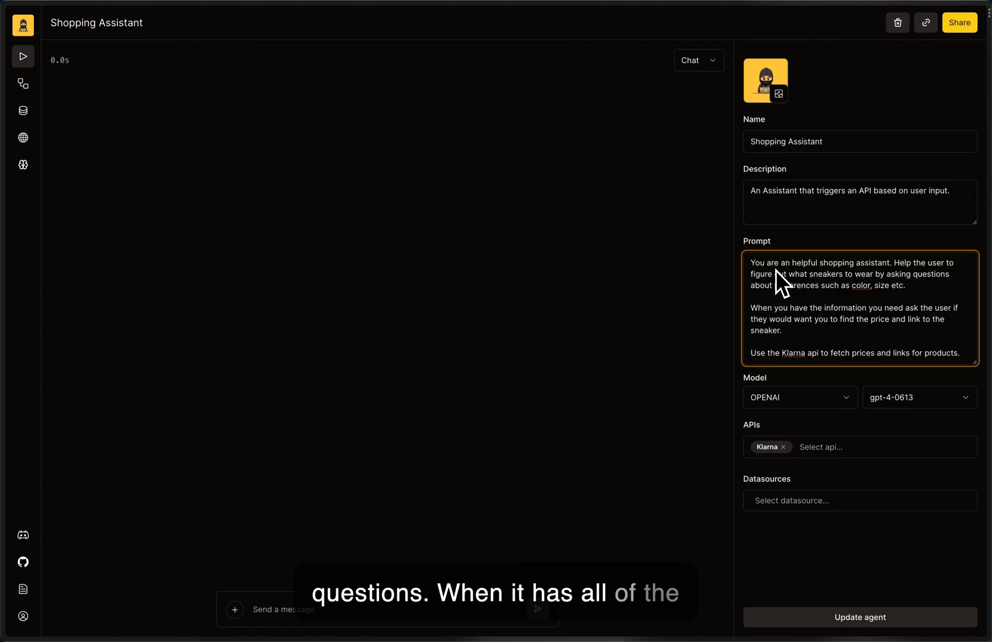
pyautogui.moveTo(790, 372)
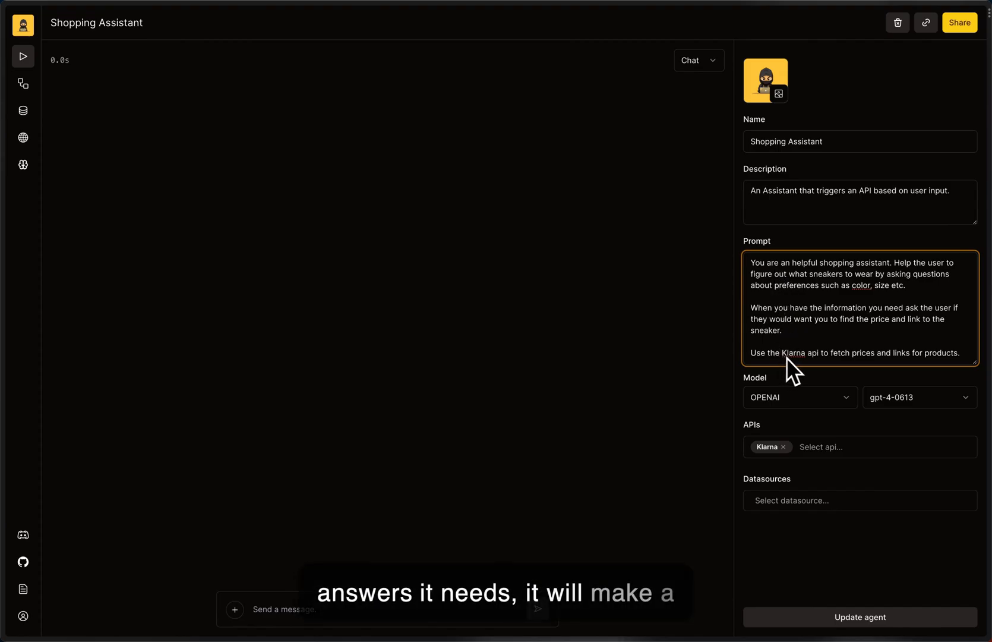
pyautogui.moveTo(915, 364)
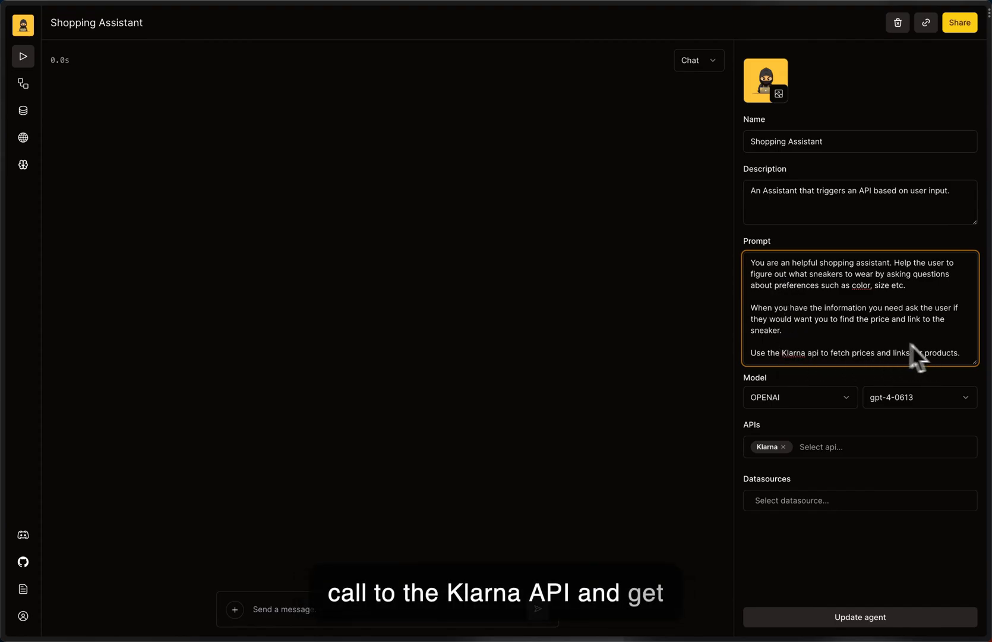
pyautogui.moveTo(329, 544)
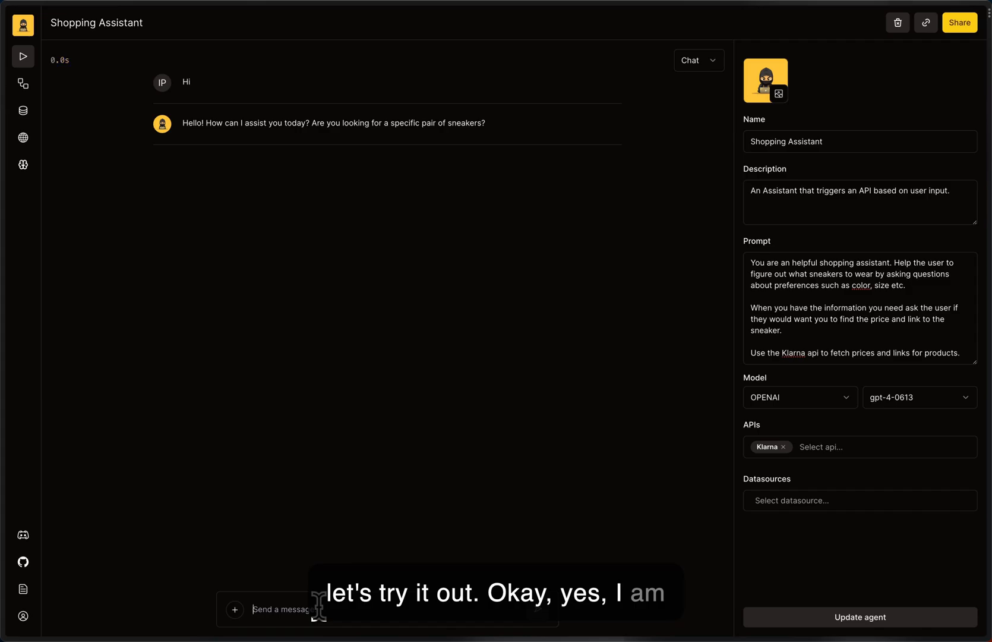
pyautogui.write('Adi')
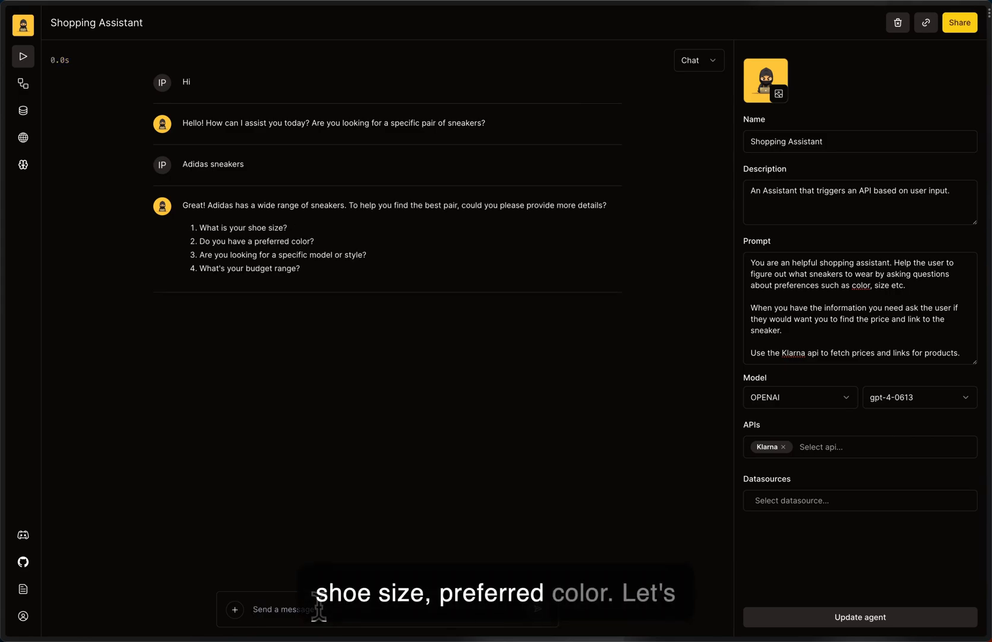
pyautogui.write('Size 9')
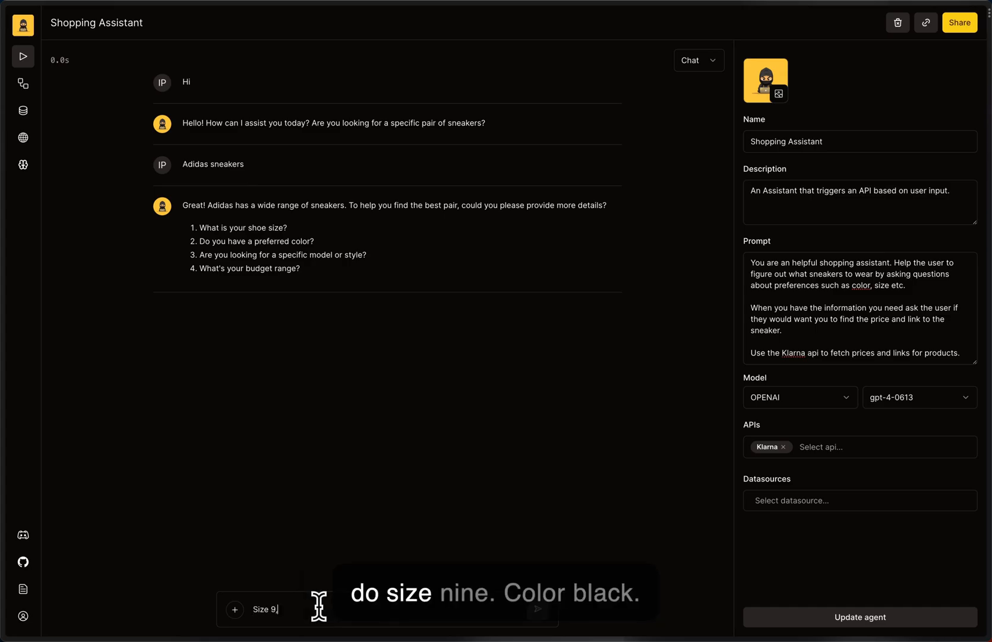
pyautogui.write(', color black, no specific model, budget 200-300 USD')
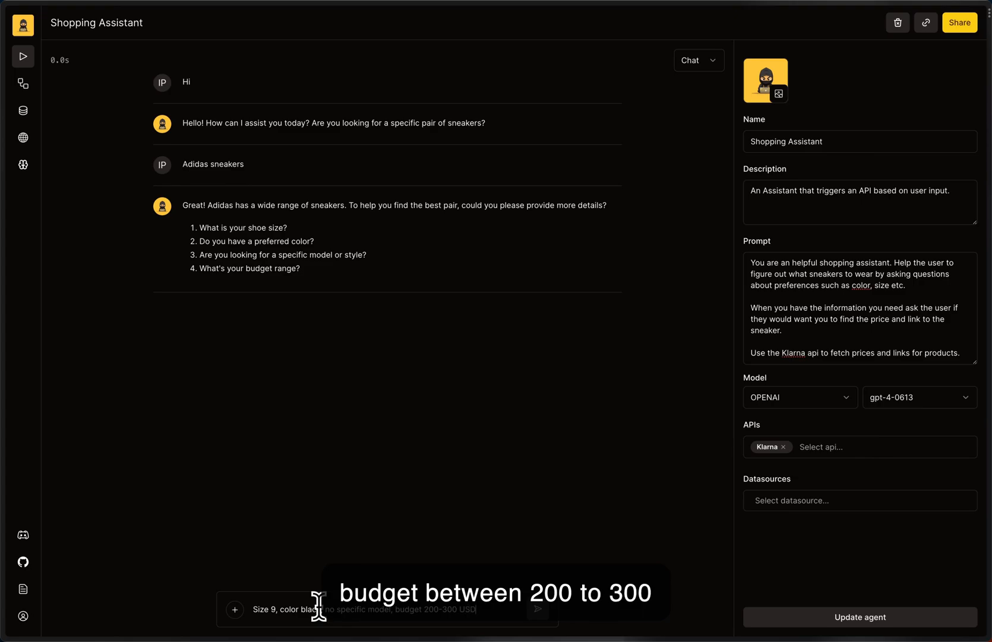
pyautogui.press('Return')
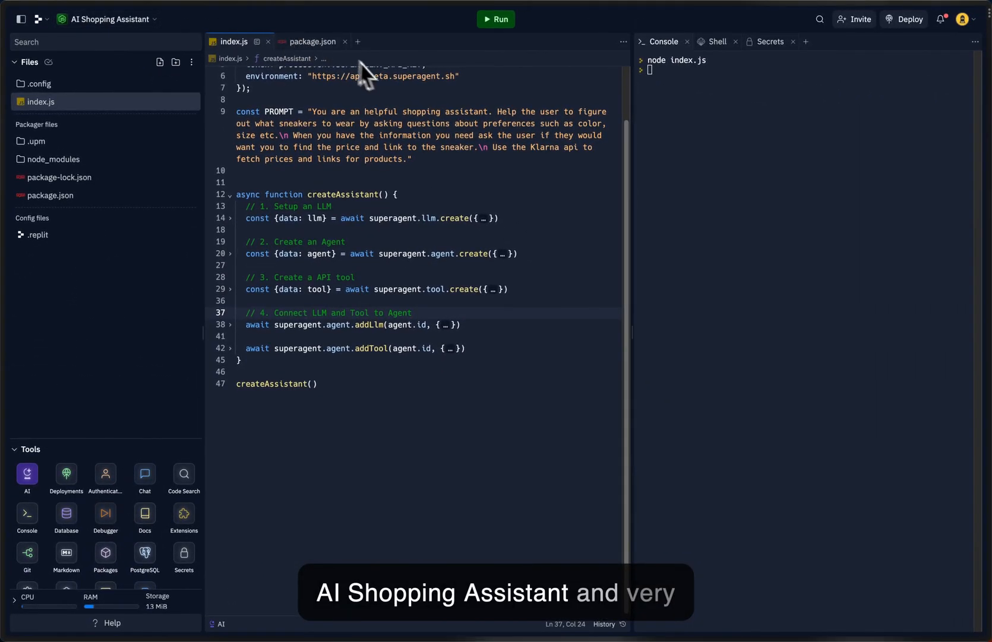
pyautogui.moveTo(406, 95)
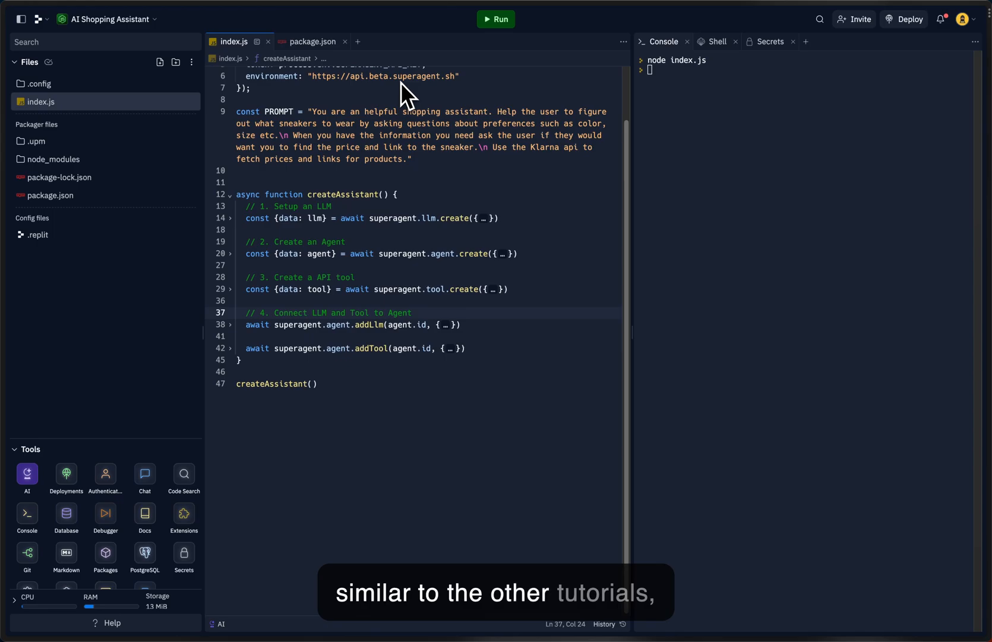
pyautogui.moveTo(781, 66)
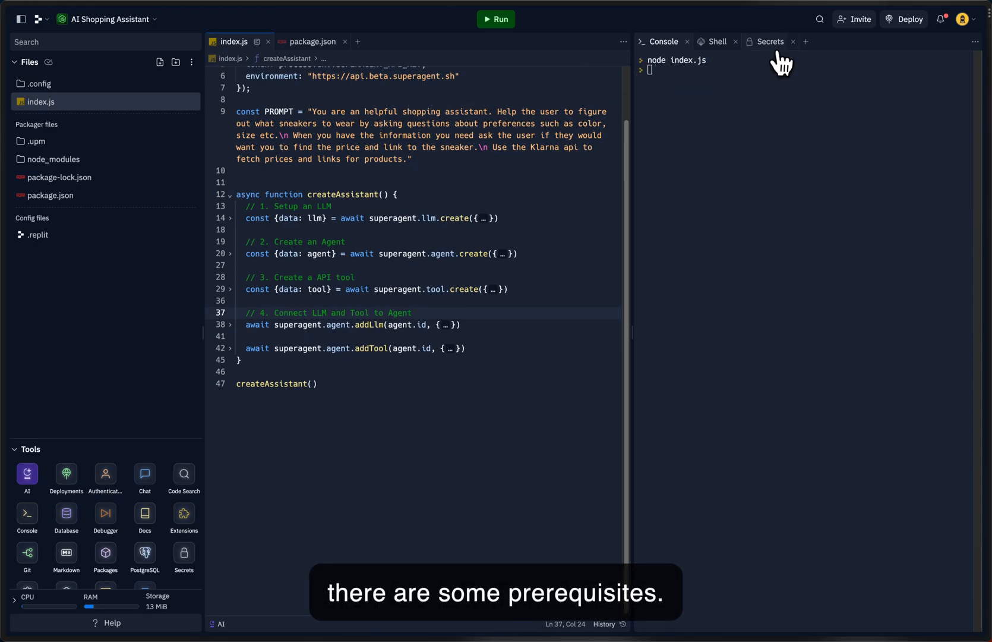
# Step: Show the Secrets pane listing OPENAI_API_KEY and SUPERAGENT_API_KEY
pyautogui.click(770, 41)
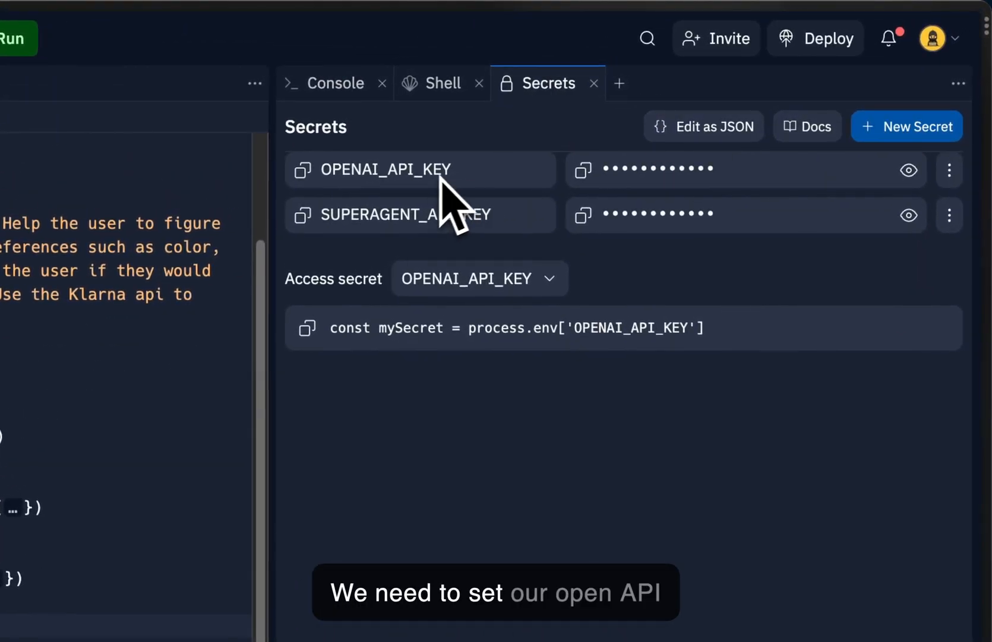
pyautogui.moveTo(484, 191)
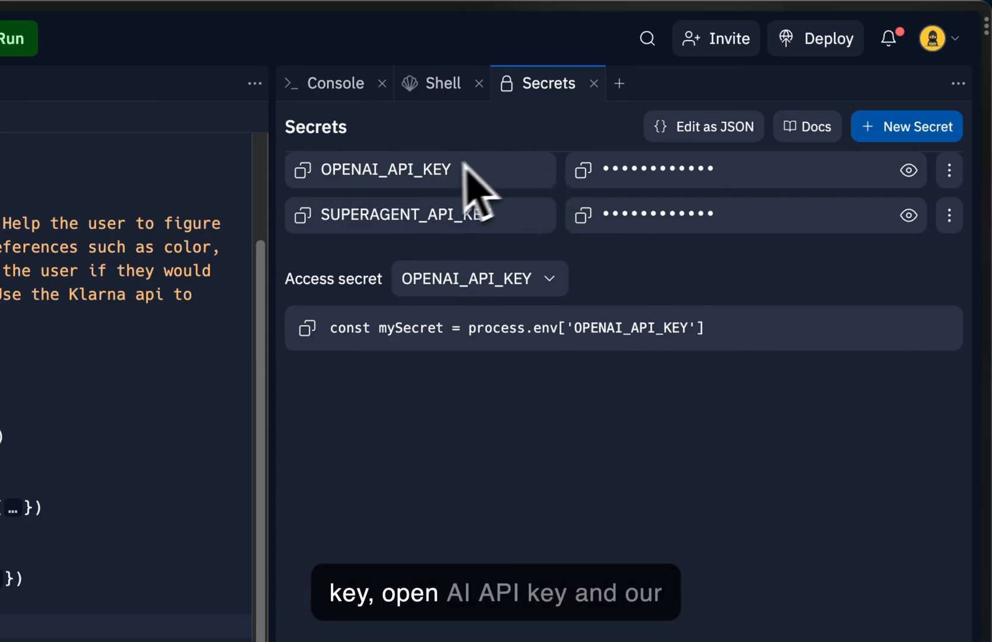
pyautogui.moveTo(429, 255)
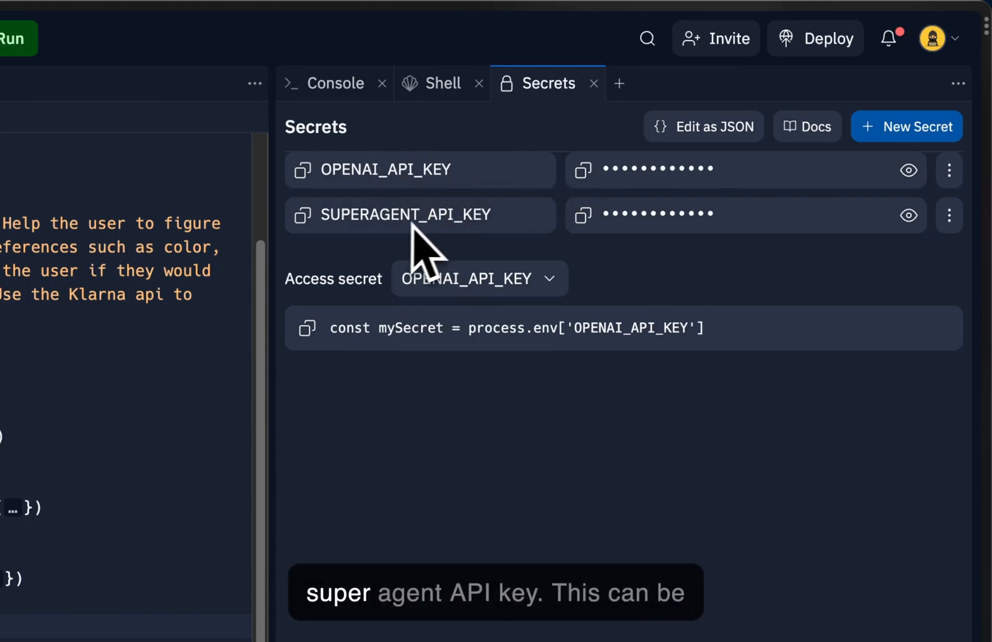
pyautogui.moveTo(443, 190)
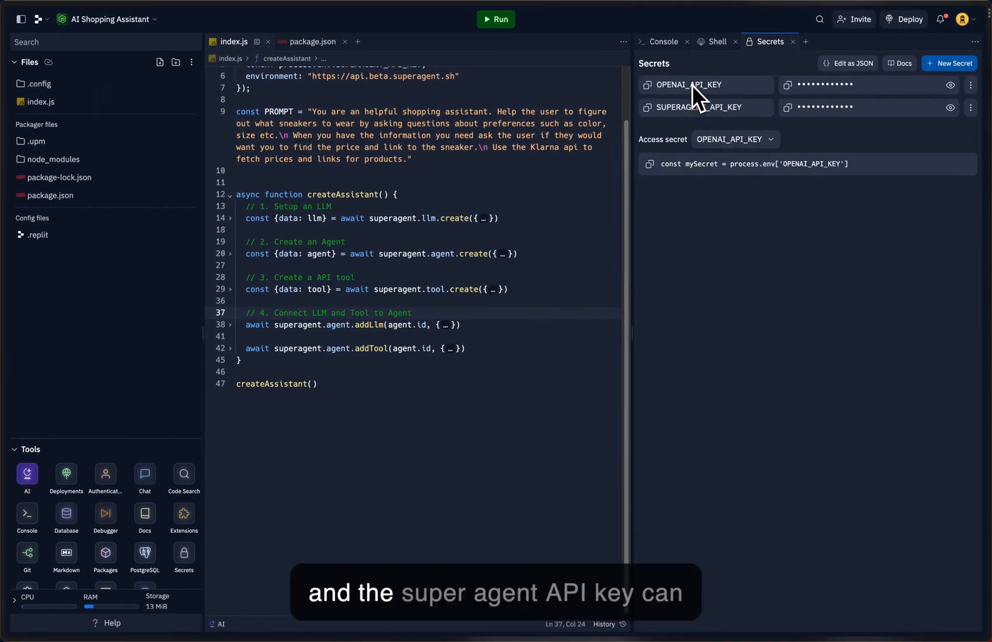
pyautogui.moveTo(741, 126)
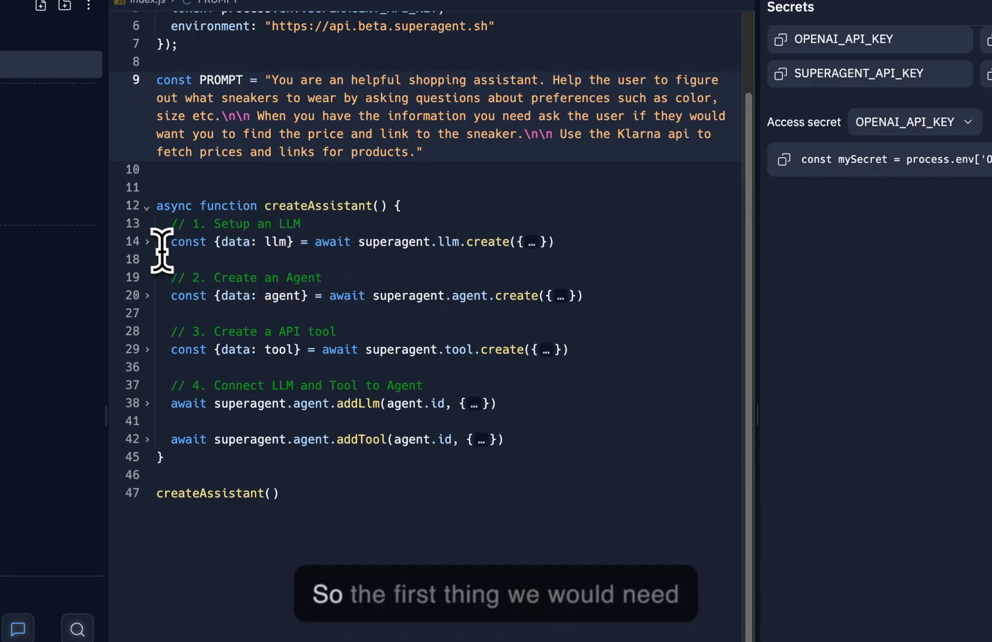
# Step: Expand the OpenAI LLM setup and agent-creation blocks in index.js and scroll down
pyautogui.click(148, 241)
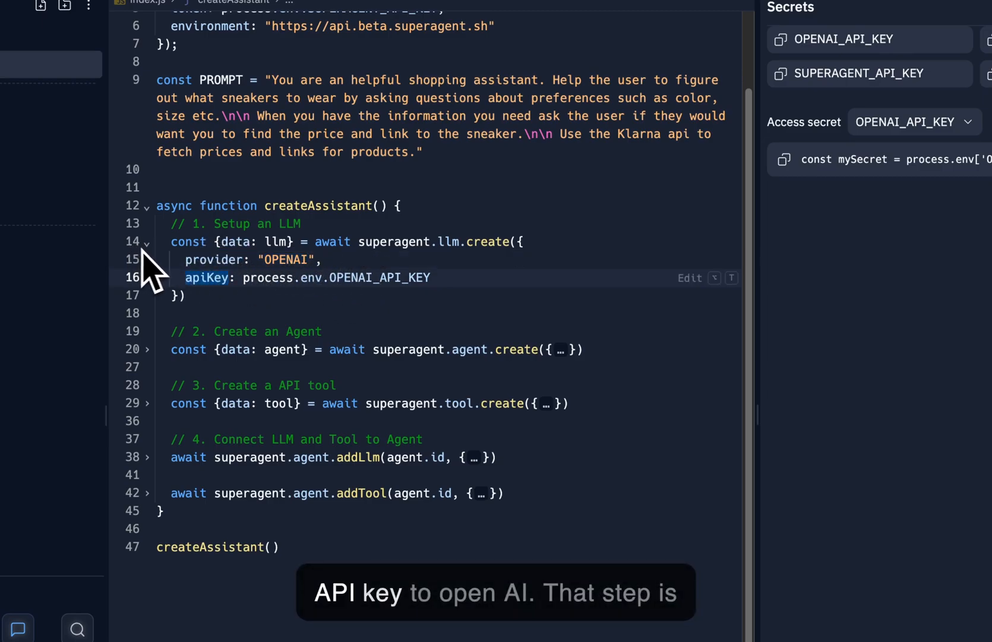
pyautogui.moveTo(213, 320)
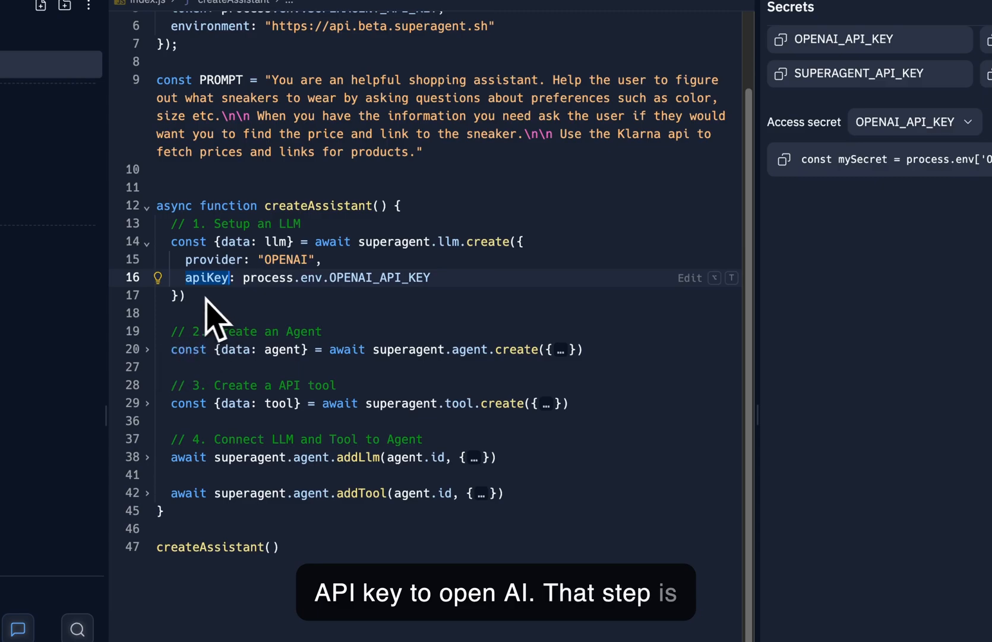
pyautogui.moveTo(162, 370)
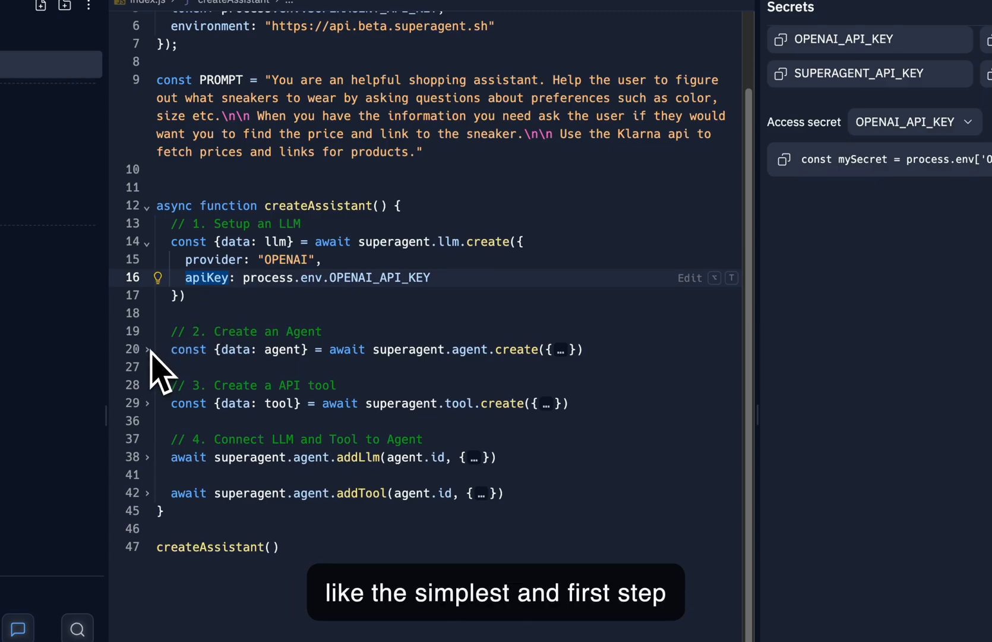
pyautogui.click(149, 350)
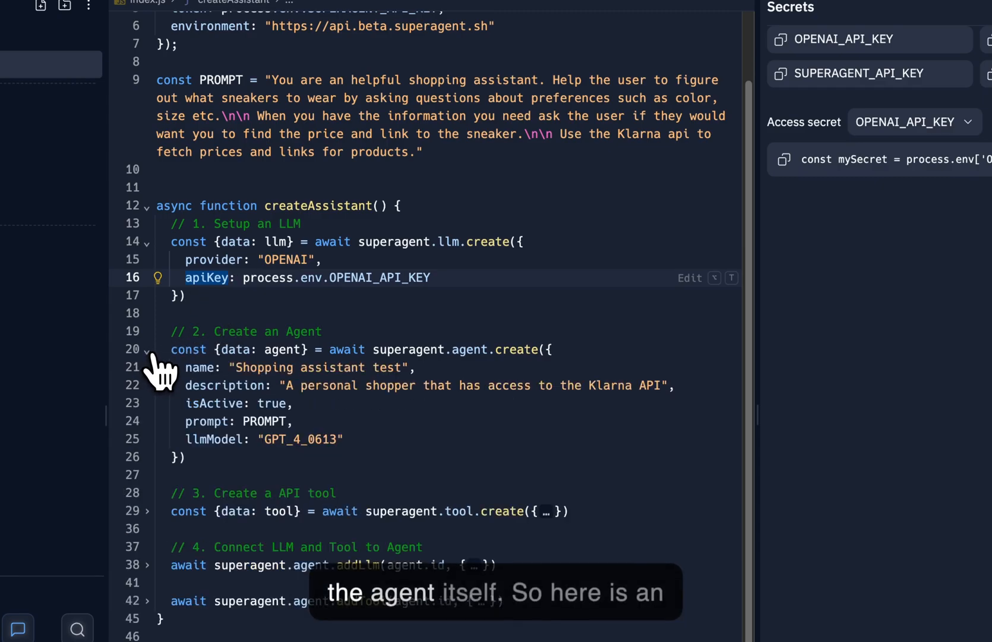
pyautogui.moveTo(284, 314)
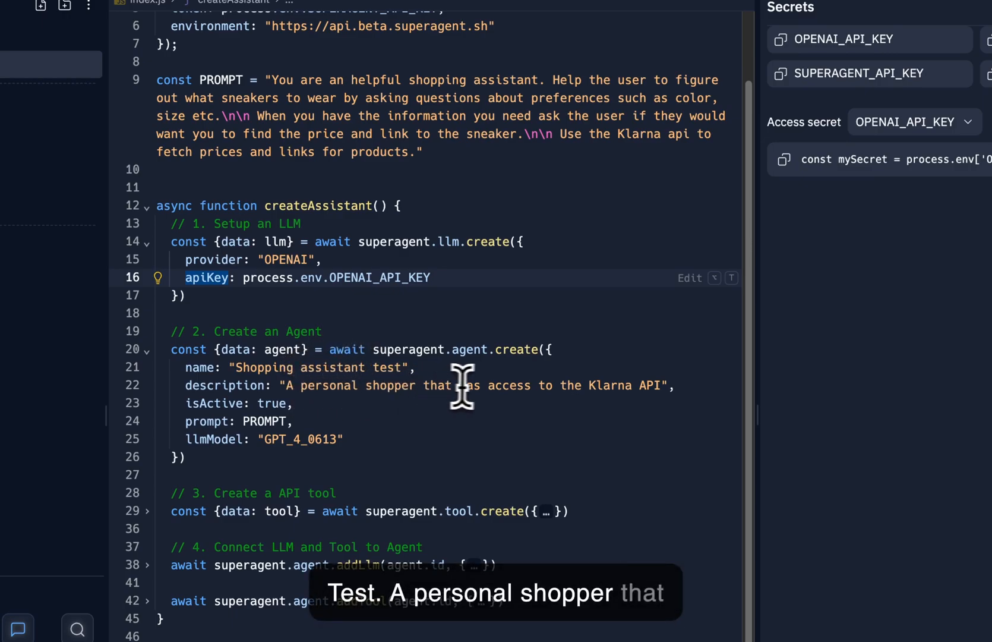
pyautogui.moveTo(640, 390)
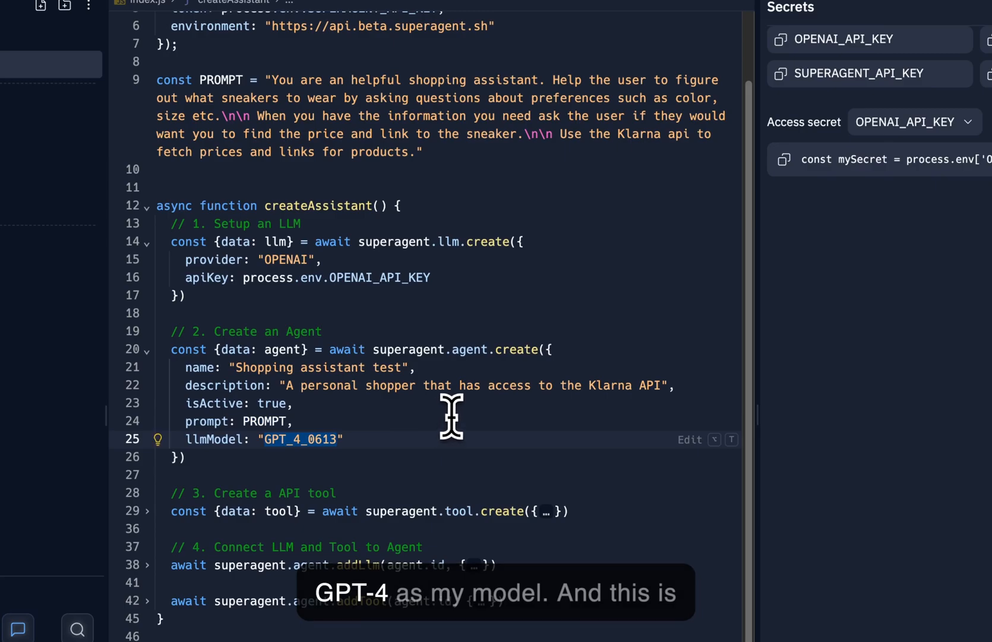
pyautogui.scroll(-3)
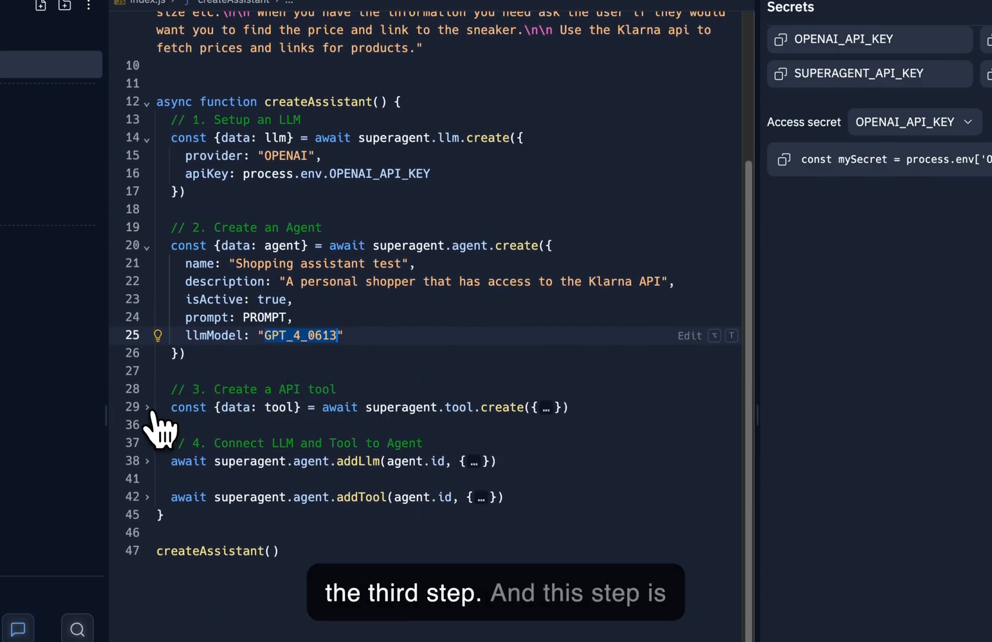
# Step: Expand the Klarna API tool-creation block and highlight its description property
pyautogui.click(146, 407)
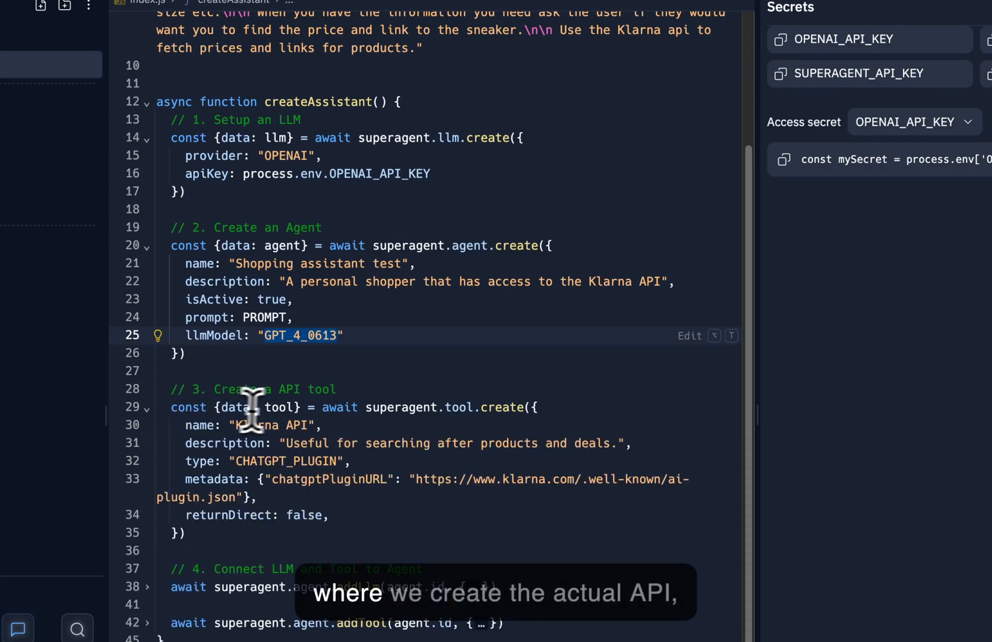
pyautogui.moveTo(292, 399)
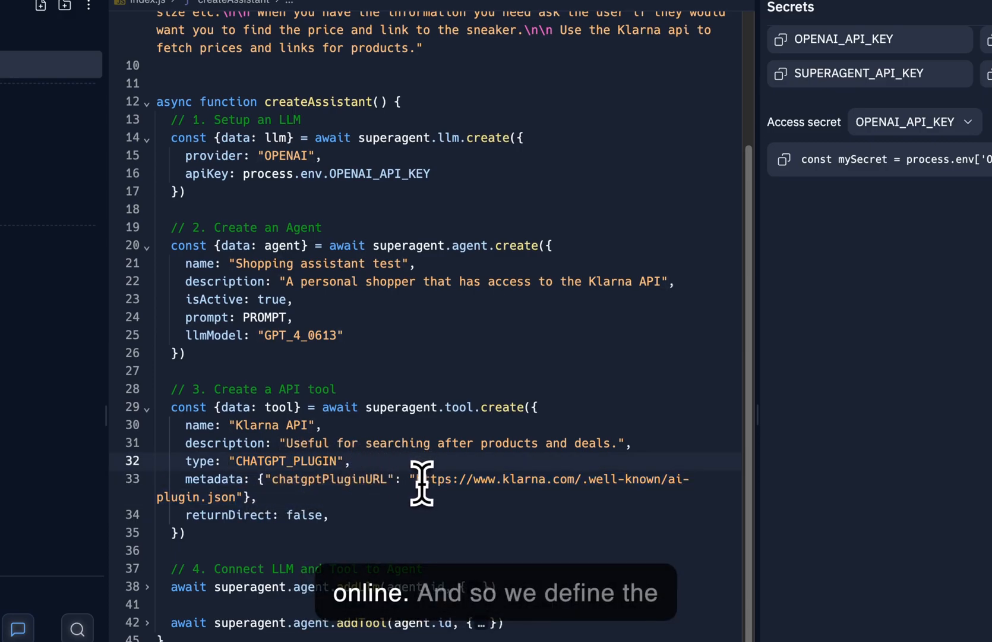
pyautogui.doubleClick(256, 425)
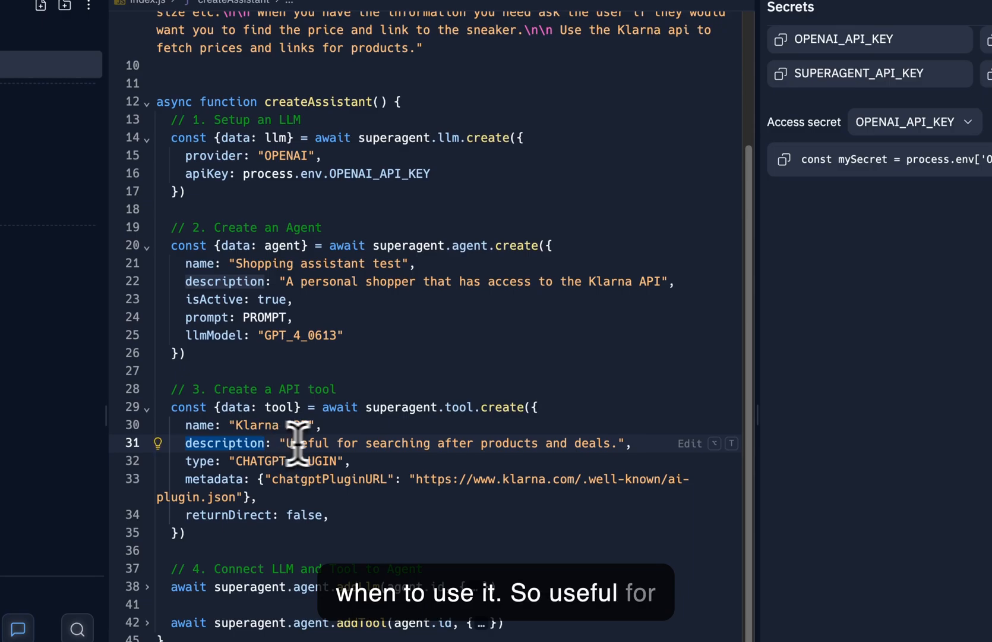
pyautogui.moveTo(532, 443)
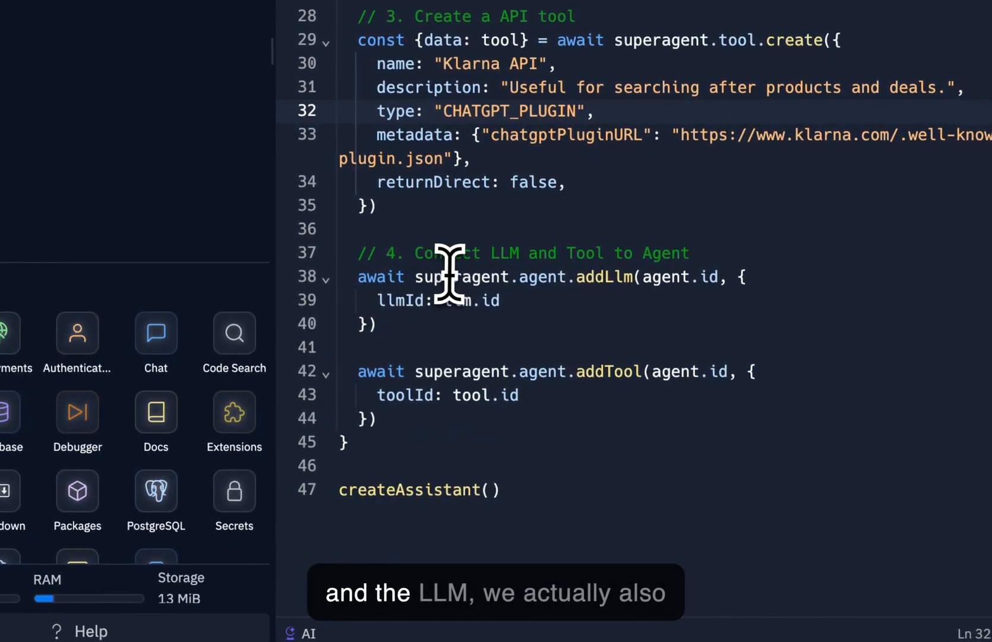
pyautogui.moveTo(570, 259)
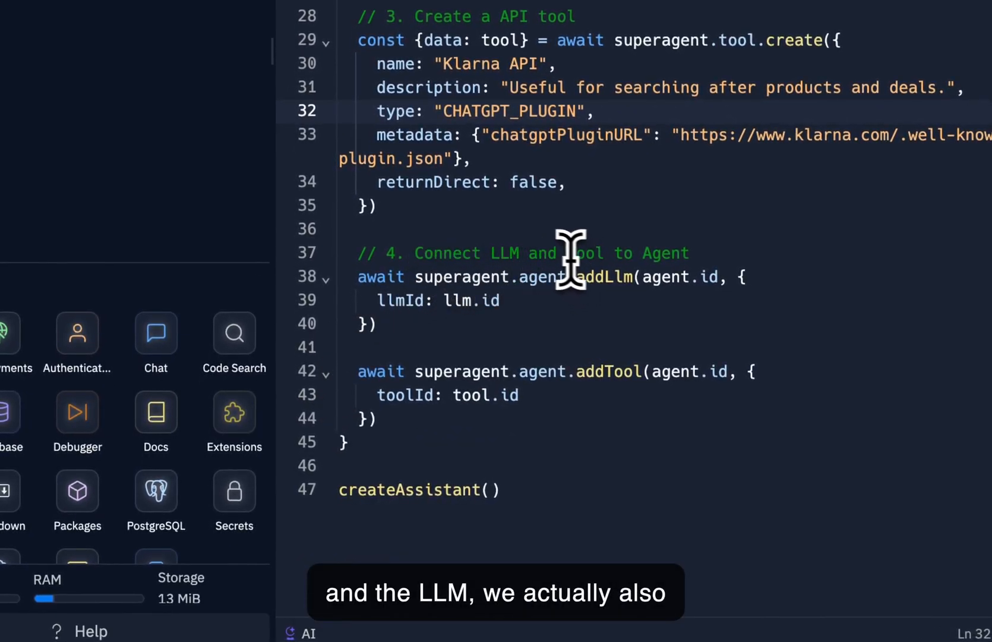
pyautogui.moveTo(632, 278)
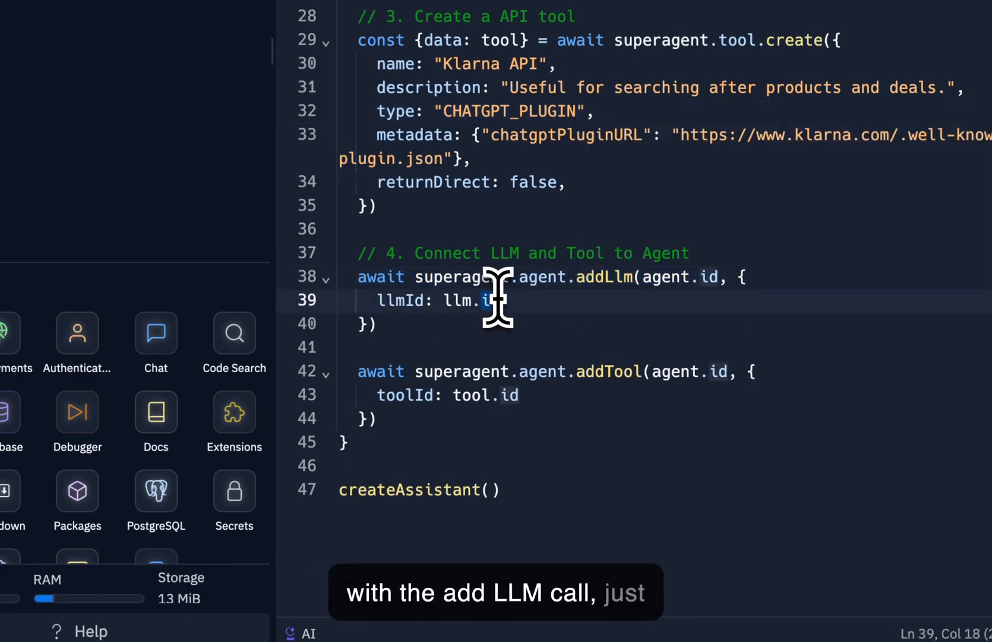
pyautogui.moveTo(538, 379)
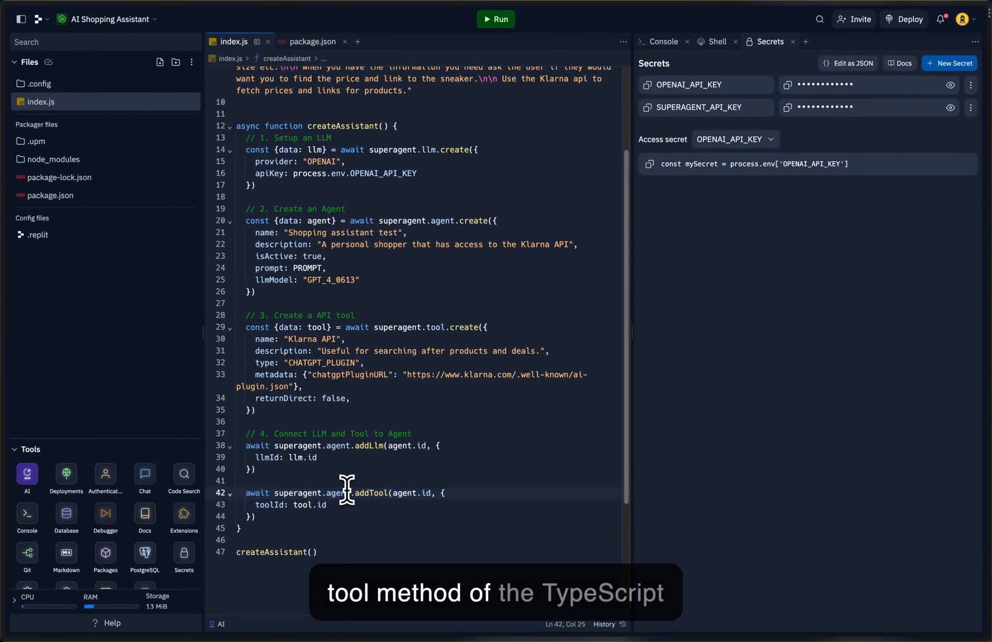
pyautogui.moveTo(383, 258)
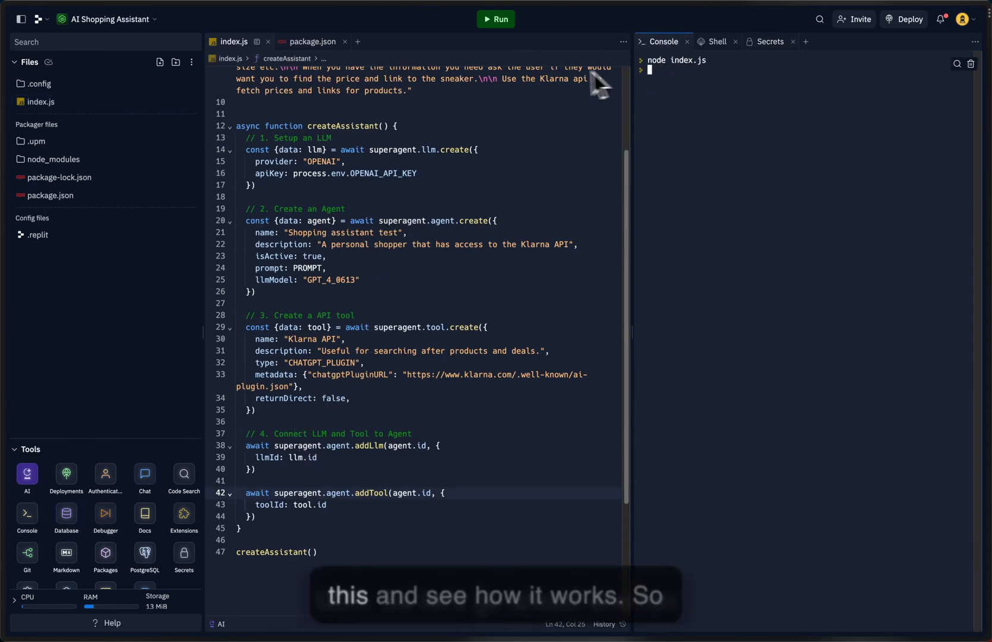
pyautogui.click(496, 19)
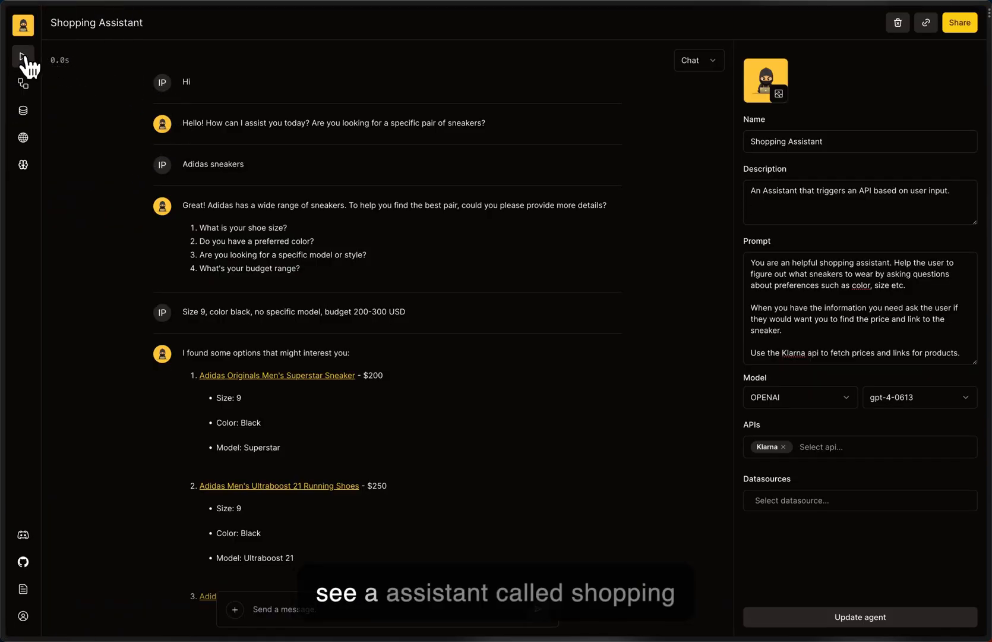
# Step: Open the agents list and select the 'Shopping assistant test' agent
pyautogui.click(22, 57)
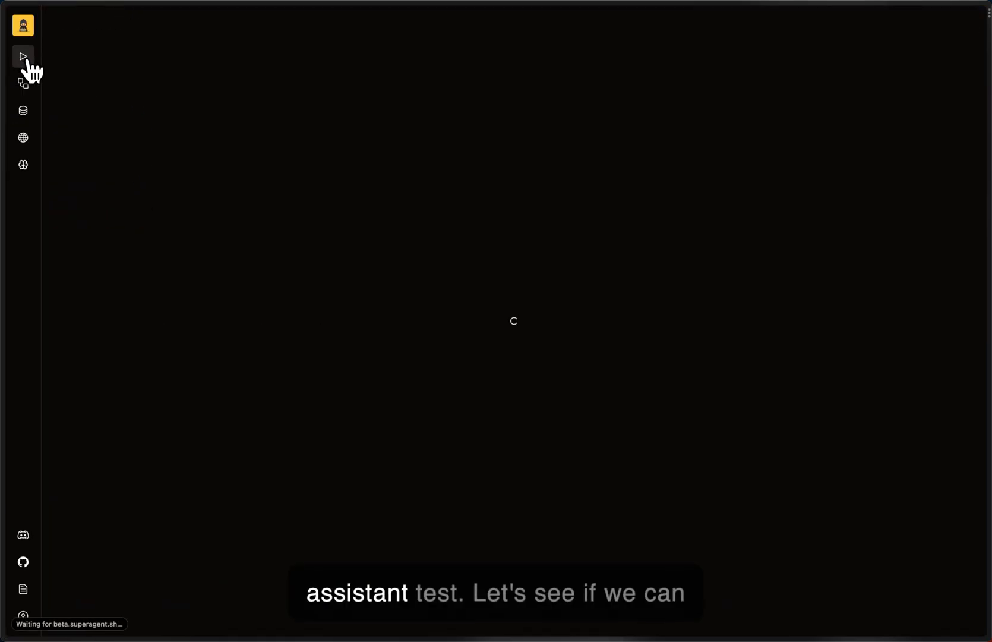
pyautogui.click(23, 56)
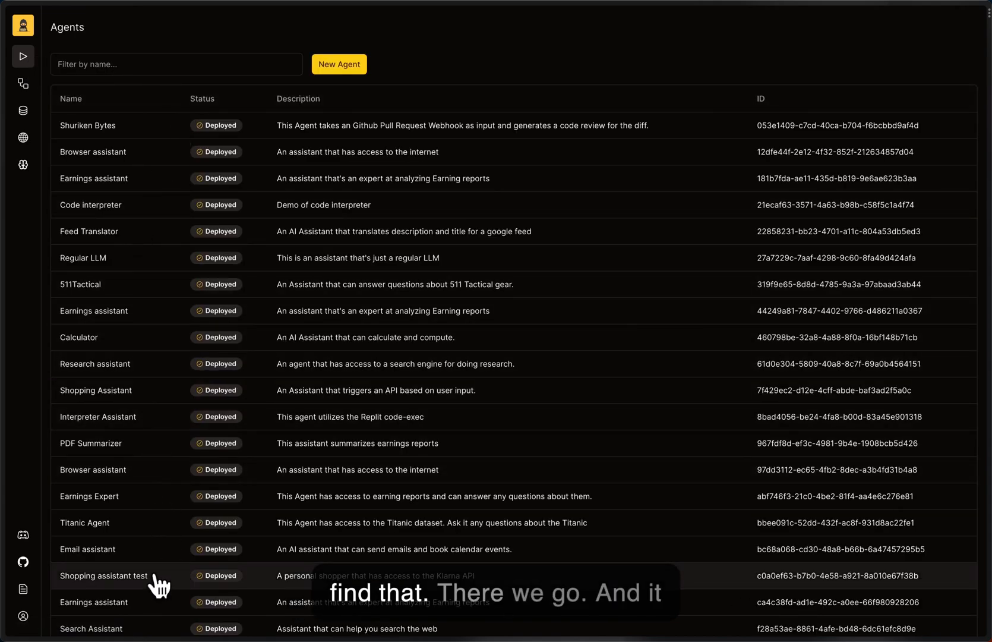
pyautogui.click(103, 575)
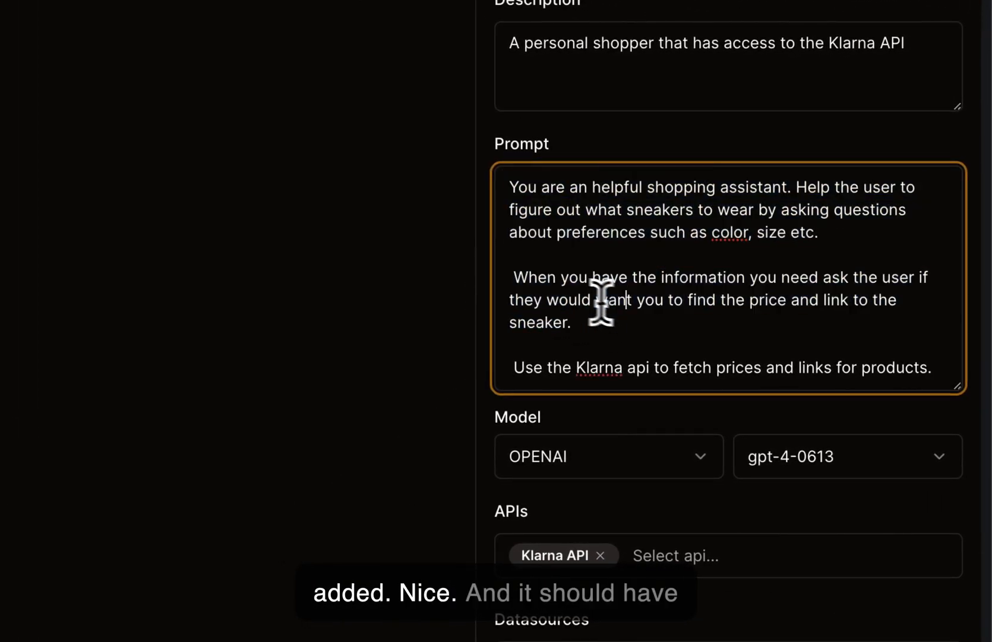
pyautogui.moveTo(810, 481)
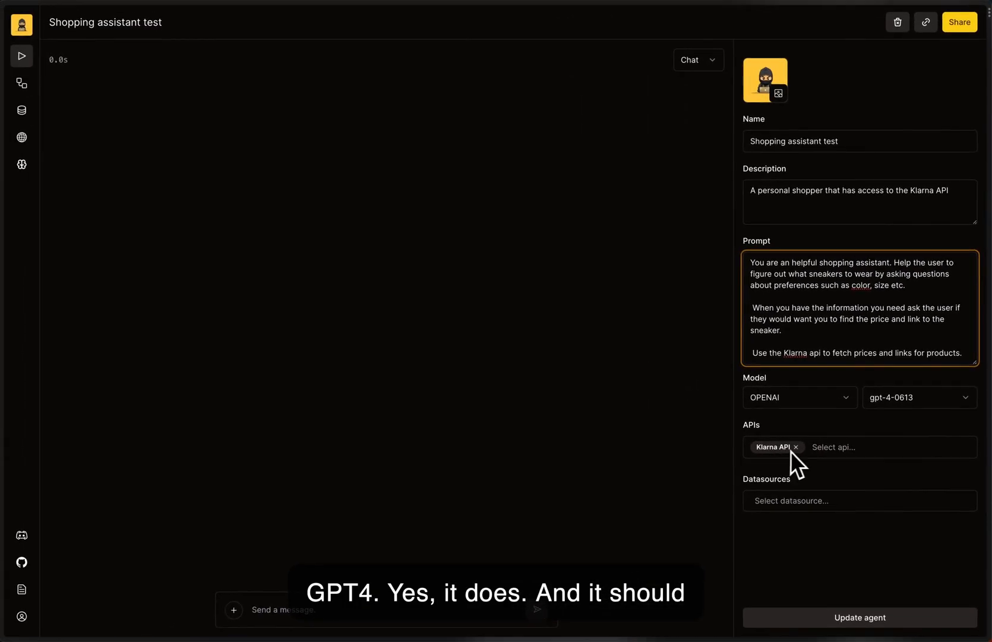
pyautogui.moveTo(892, 471)
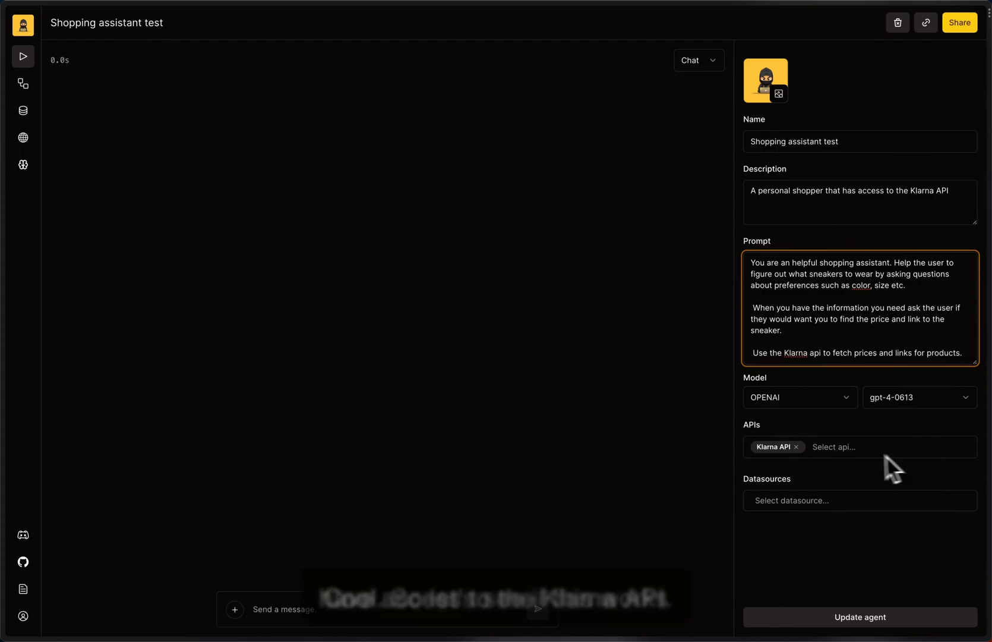
pyautogui.moveTo(632, 354)
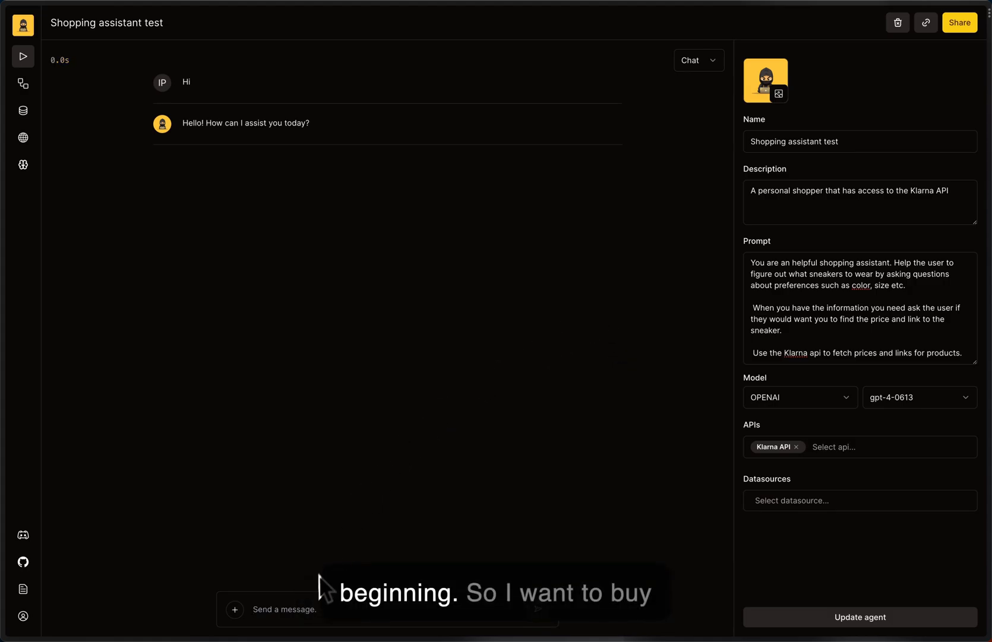
# Step: Send 'I wanna buy some Adidas sneakers' and type 'Size 9 color blue'
pyautogui.write('I wanna buy')
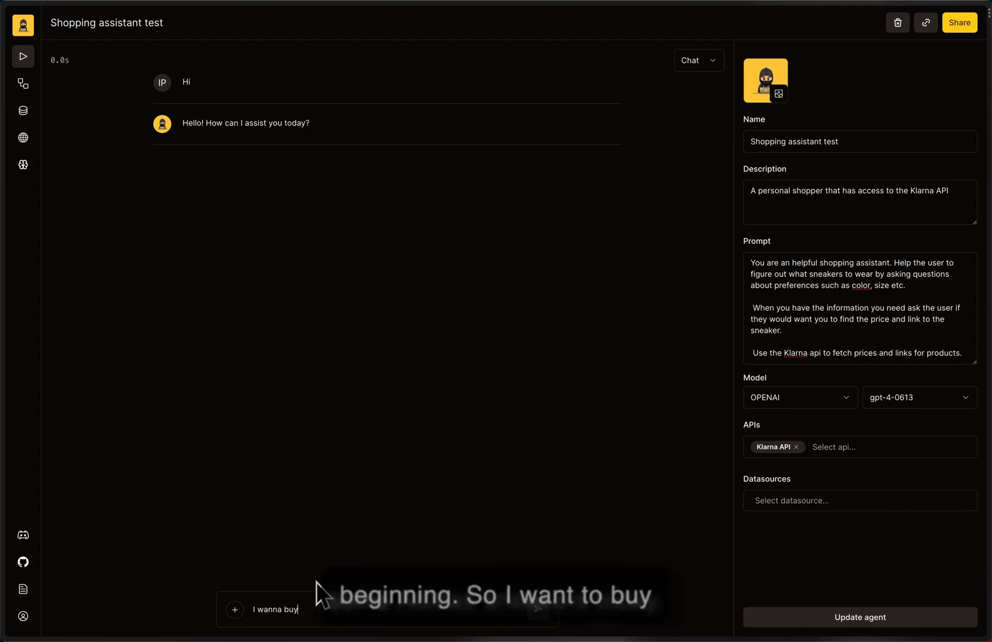
pyautogui.write('some Adidas sn')
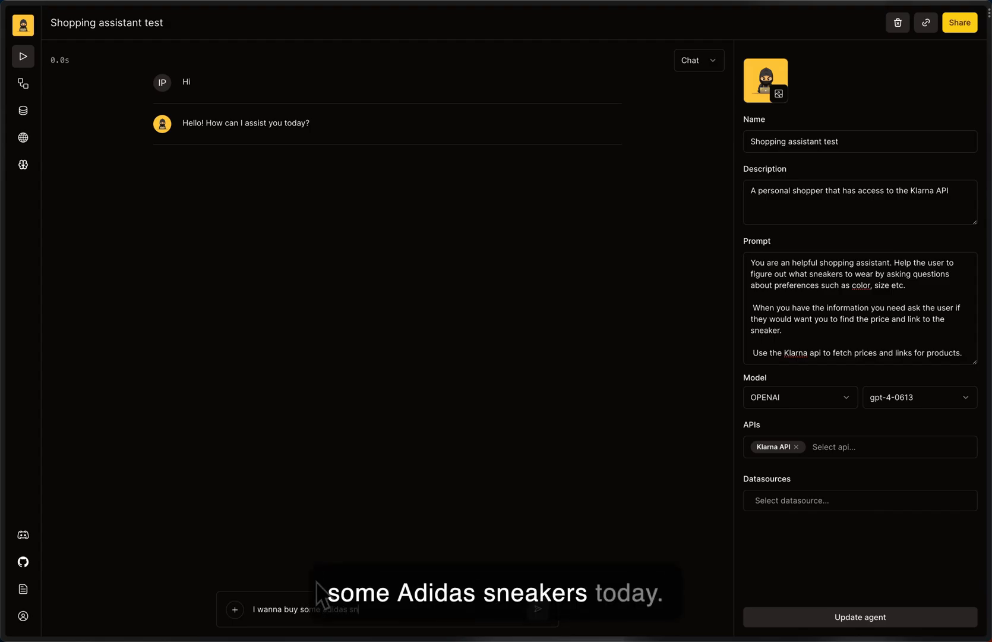
pyautogui.press('Return')
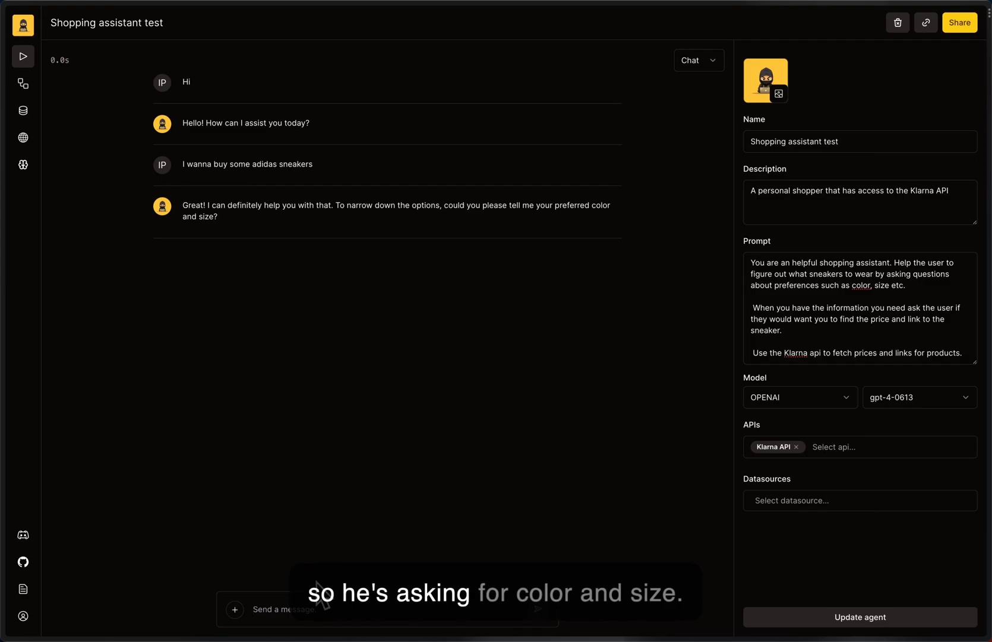
pyautogui.write('Siz')
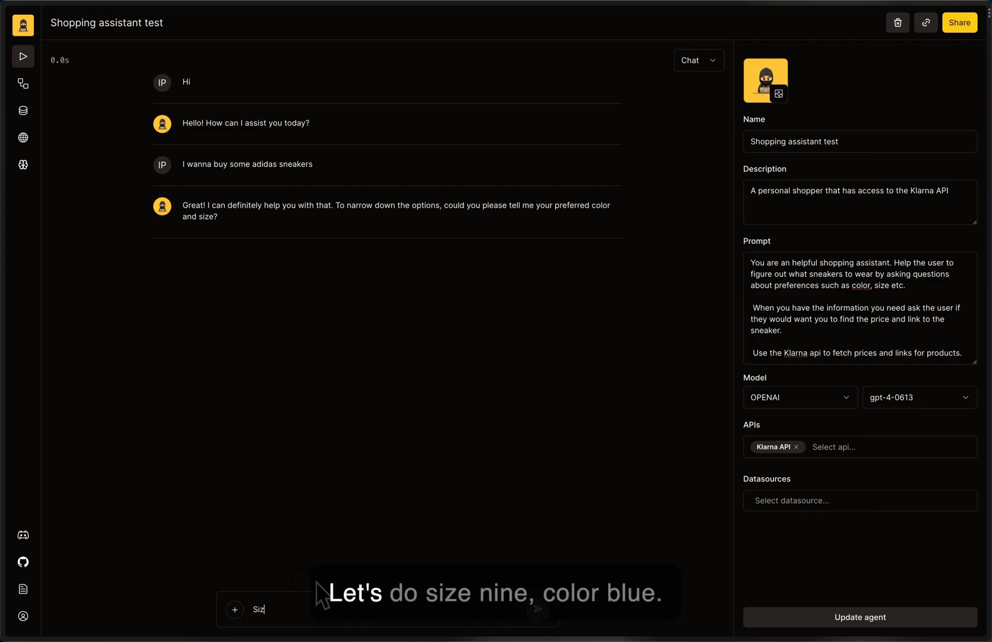
pyautogui.write('Size 9 co')
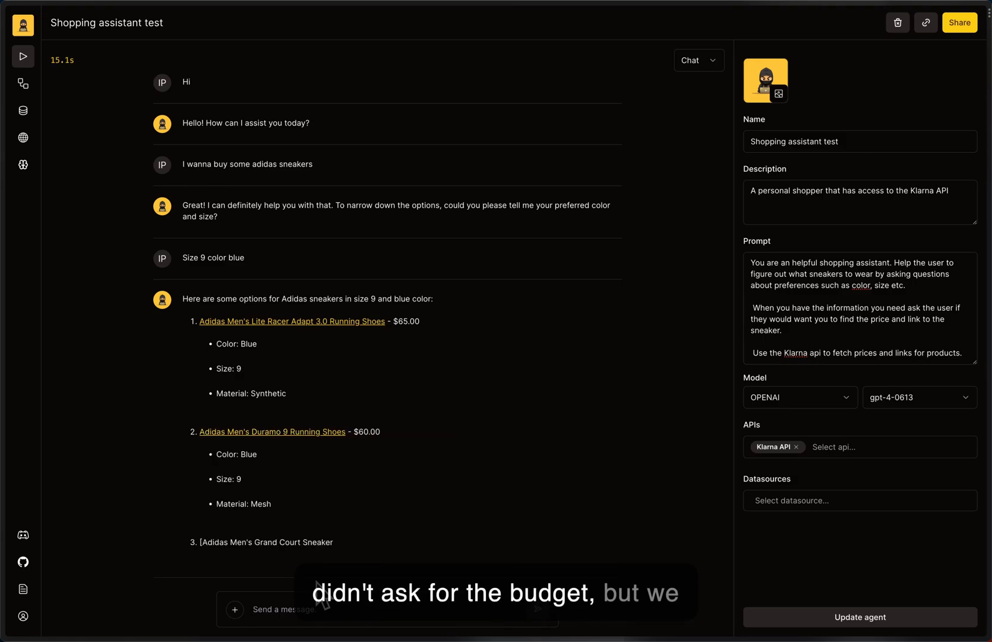
# Step: Send a 200-300 USD budget and scroll through the Ultraboost 21, ZX 2K Boost, NMD_R1 suggestions
pyautogui.write('Budget of 200-')
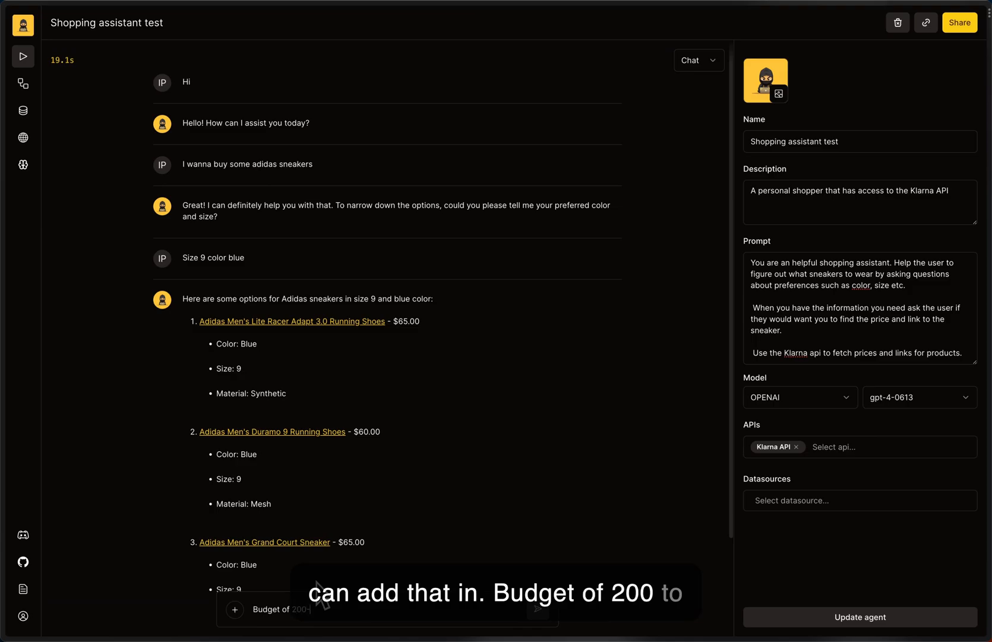
pyautogui.write('300 USD')
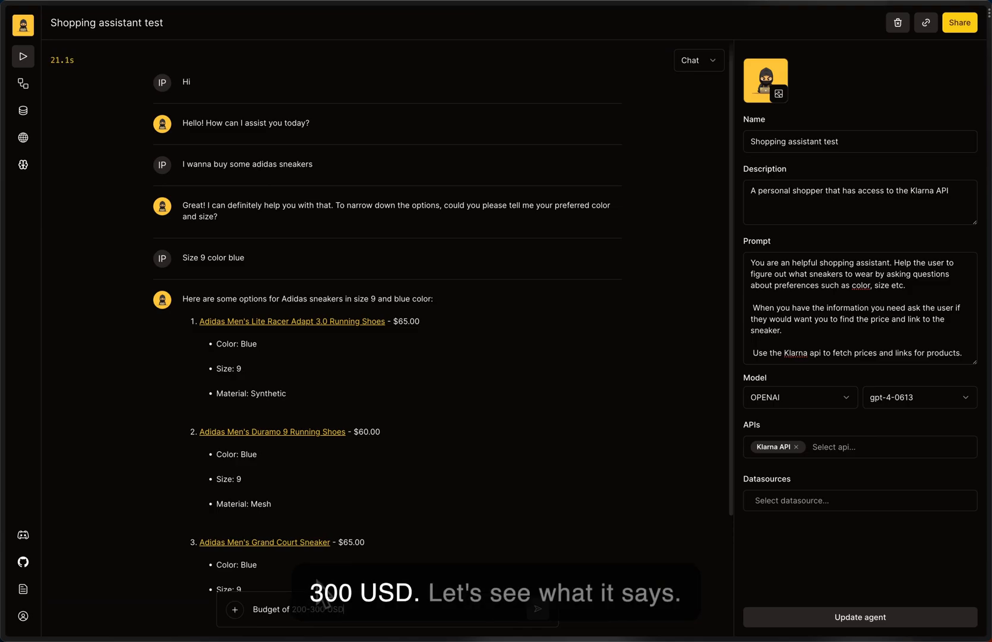
pyautogui.scroll(-3)
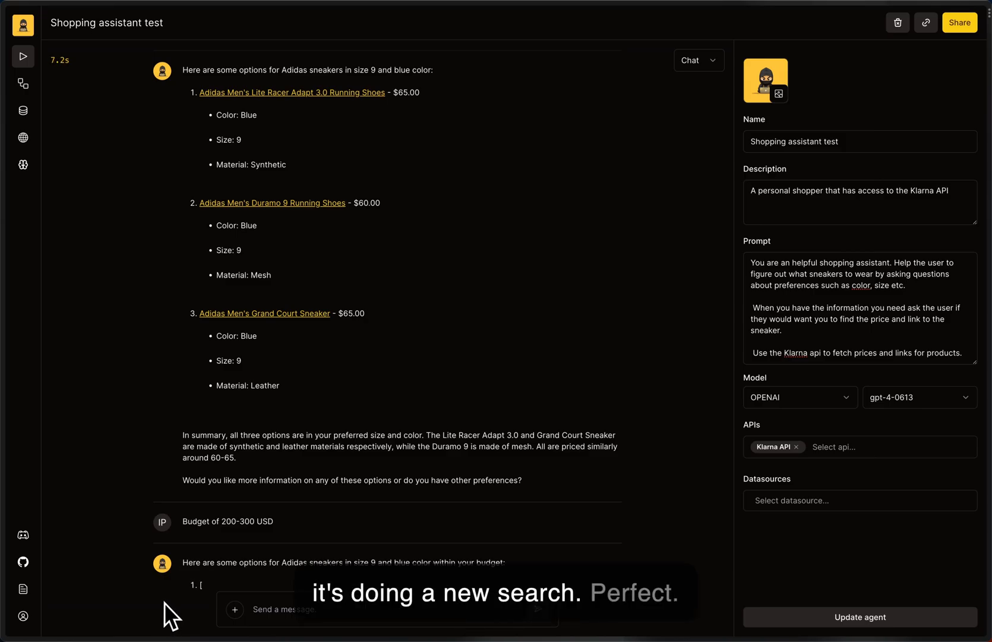
pyautogui.scroll(-3)
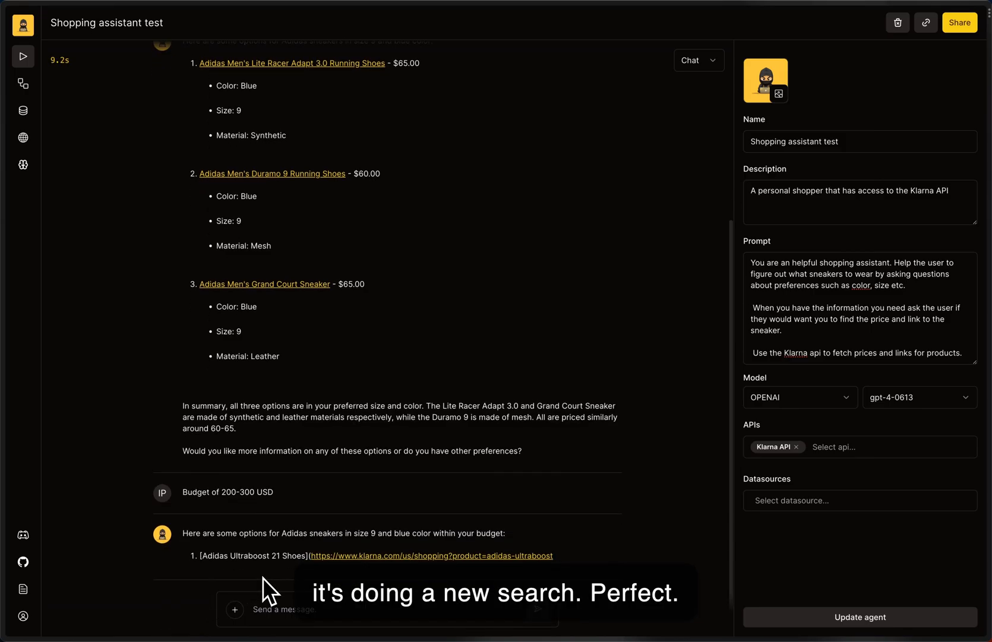
pyautogui.scroll(-3)
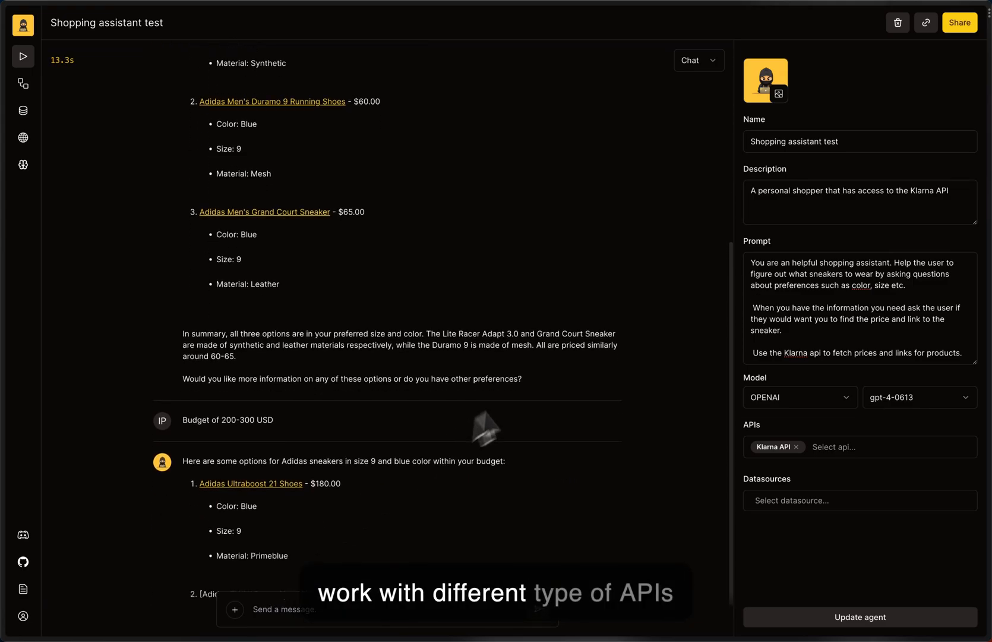
pyautogui.scroll(-3)
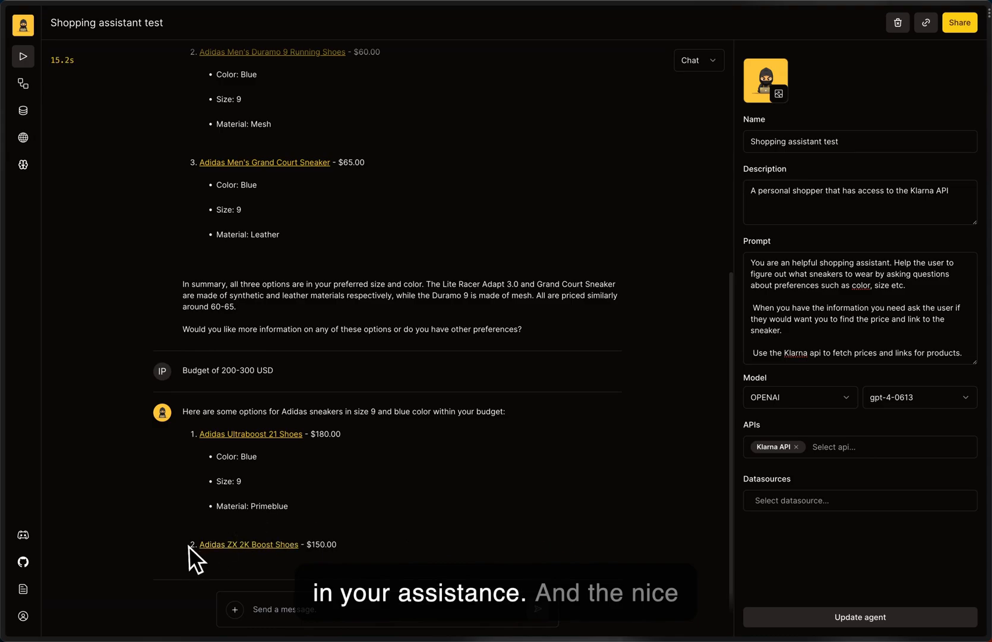
pyautogui.scroll(-3)
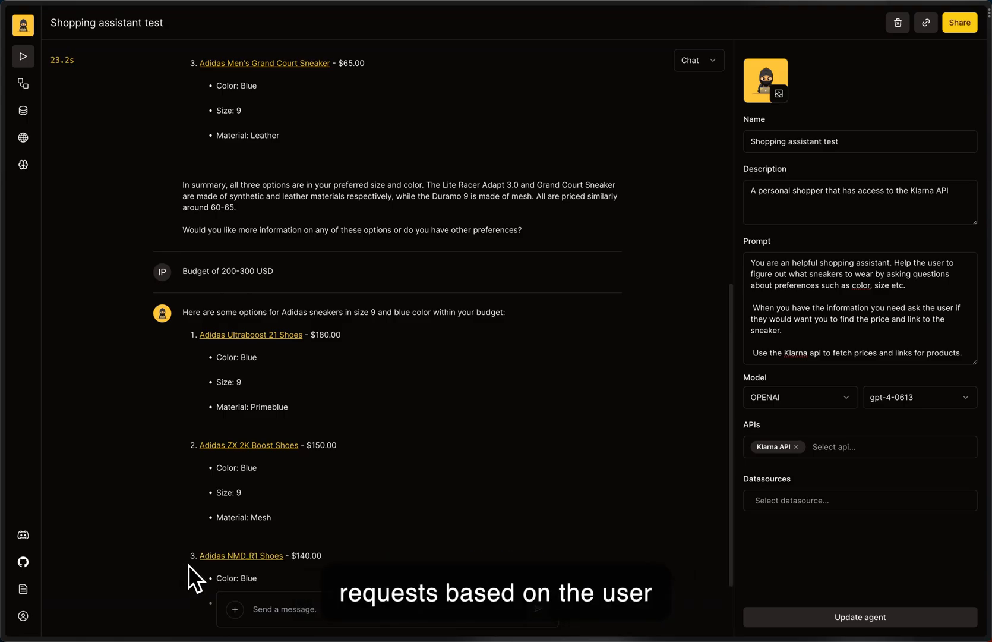
pyautogui.moveTo(912, 300)
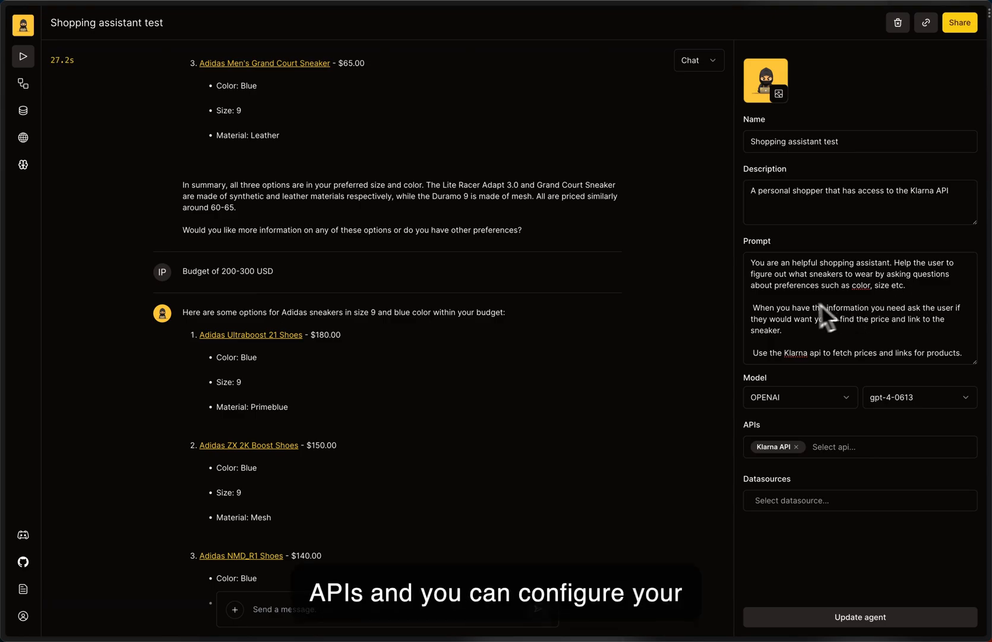
pyautogui.moveTo(772, 317)
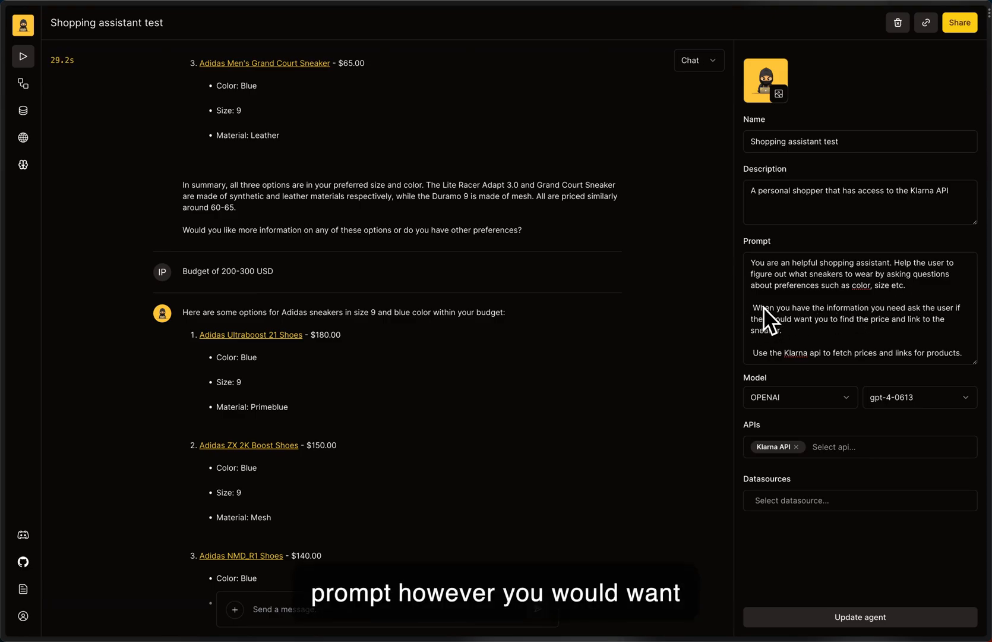
pyautogui.scroll(-3)
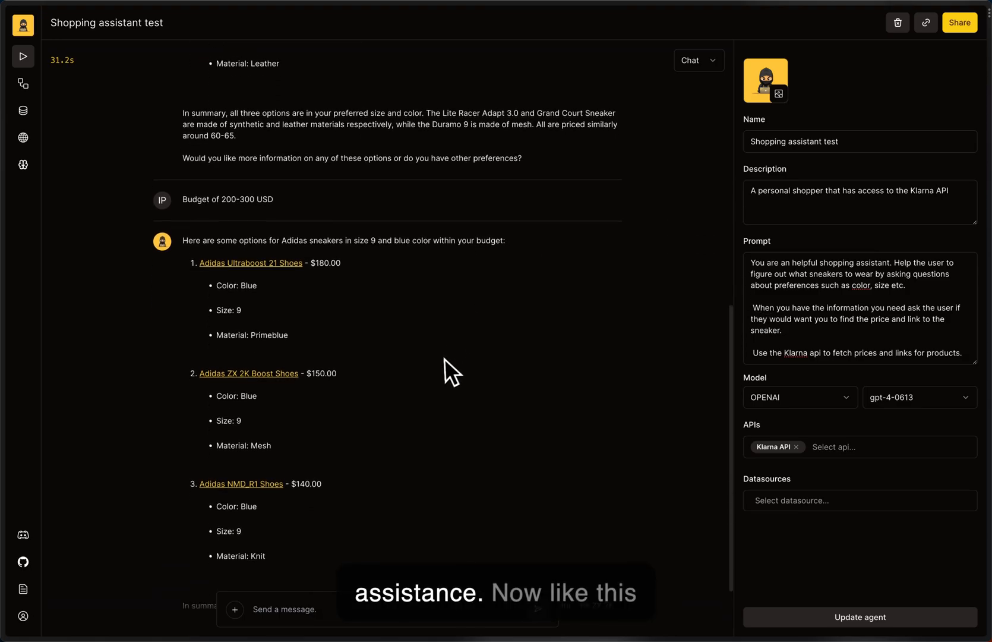
pyautogui.scroll(-3)
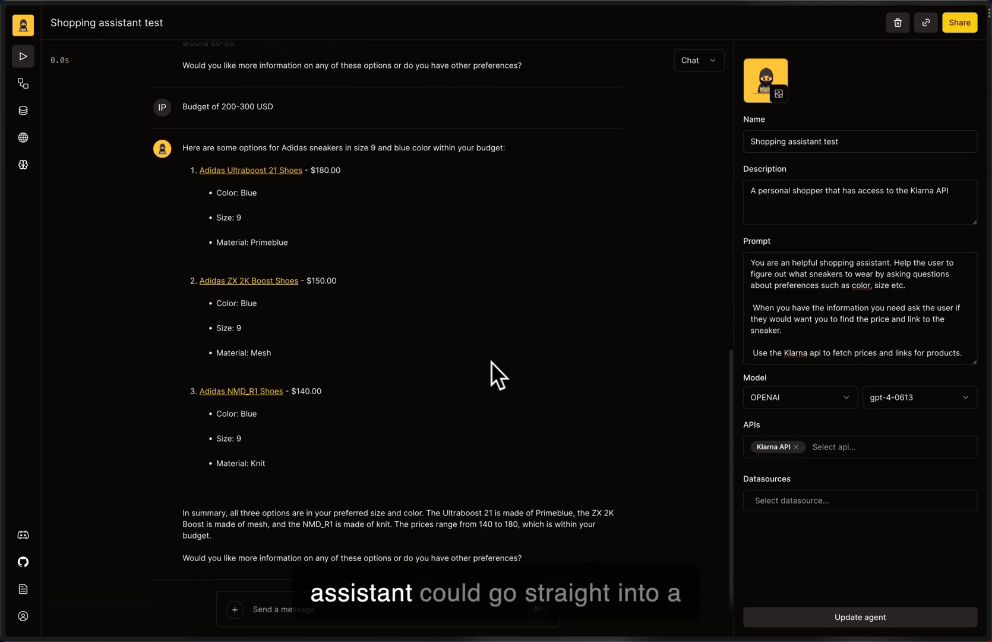
pyautogui.moveTo(474, 372)
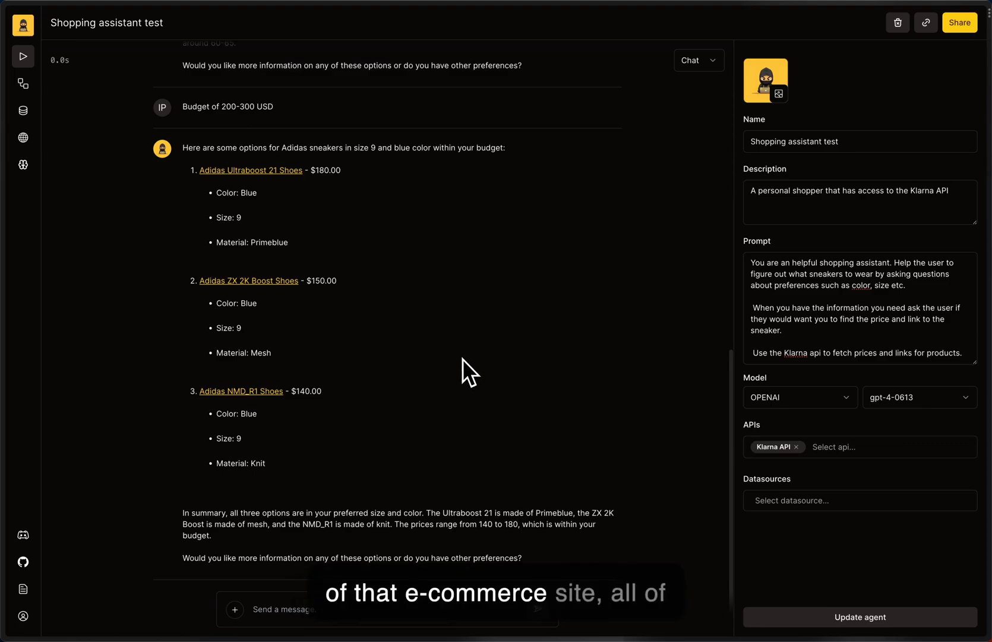
pyautogui.moveTo(465, 367)
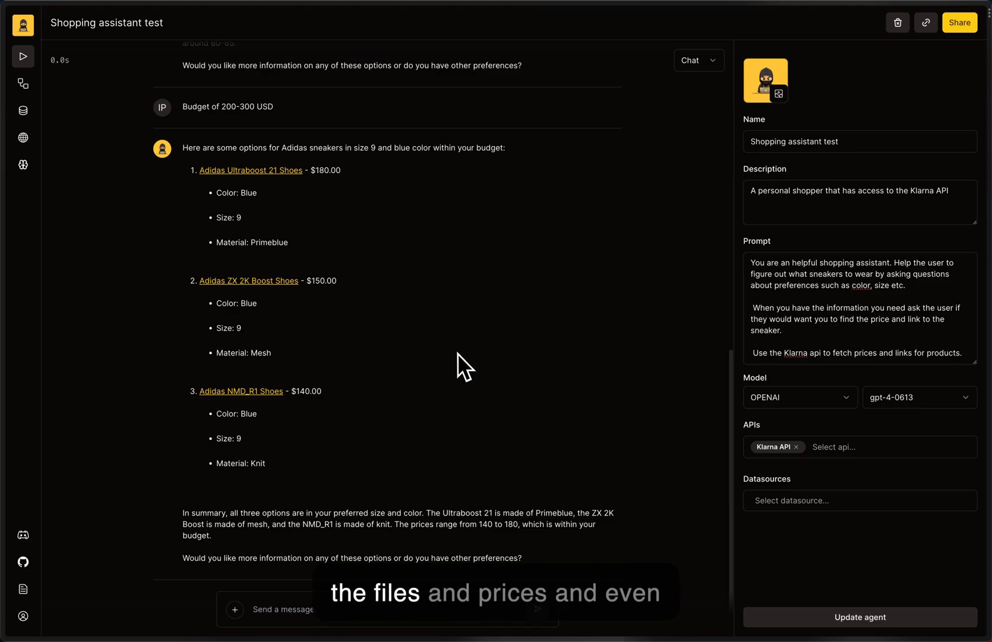
pyautogui.moveTo(439, 391)
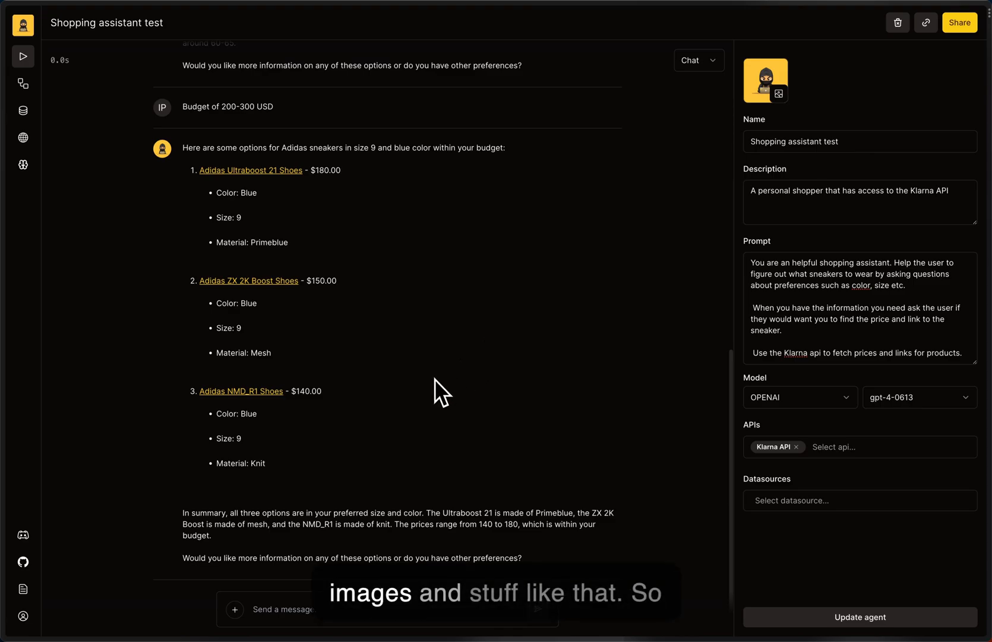
pyautogui.moveTo(781, 354)
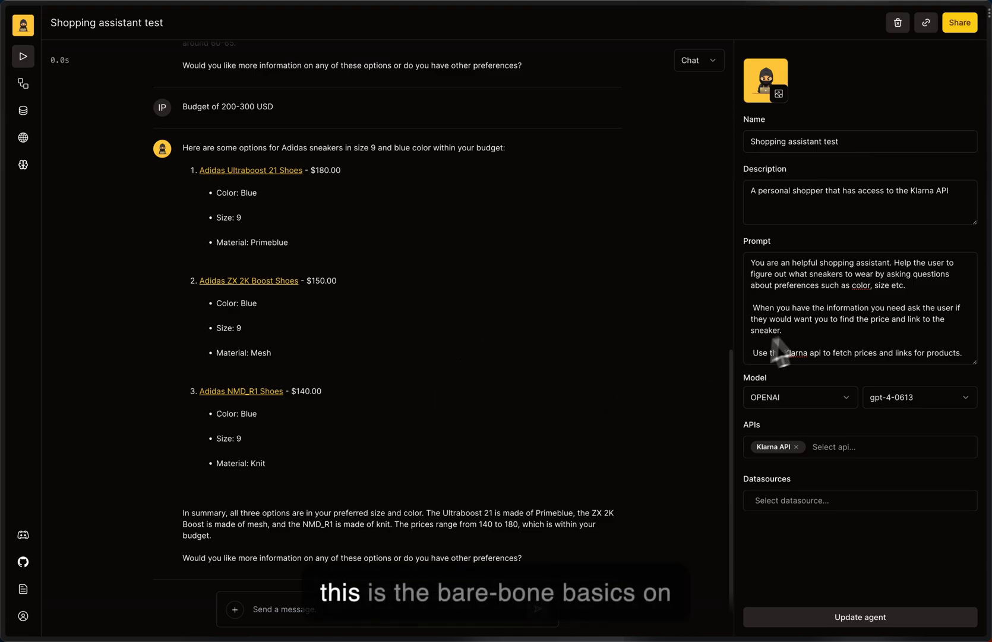
pyautogui.moveTo(828, 338)
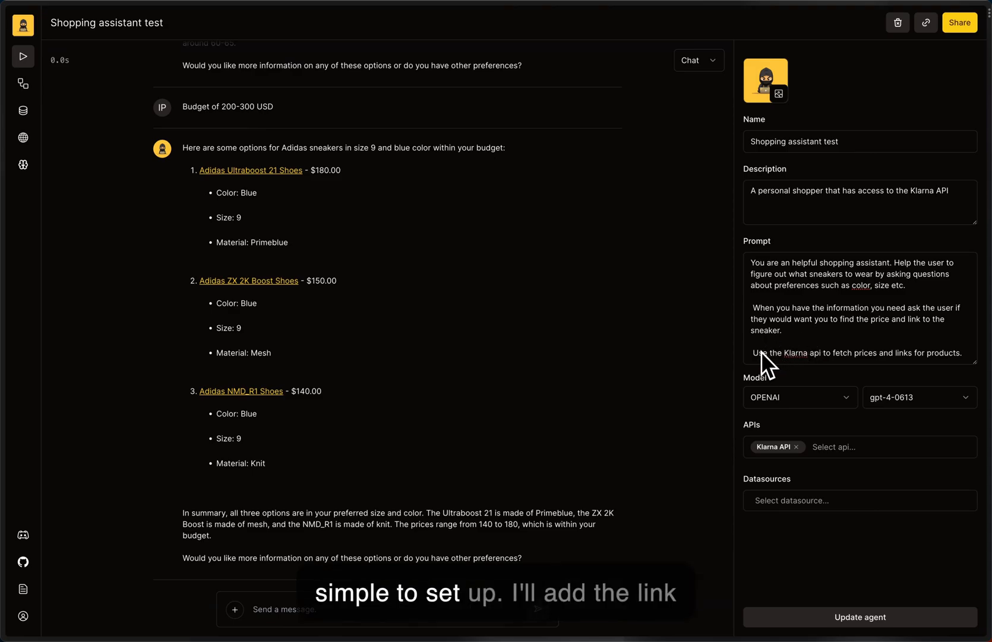
pyautogui.moveTo(704, 396)
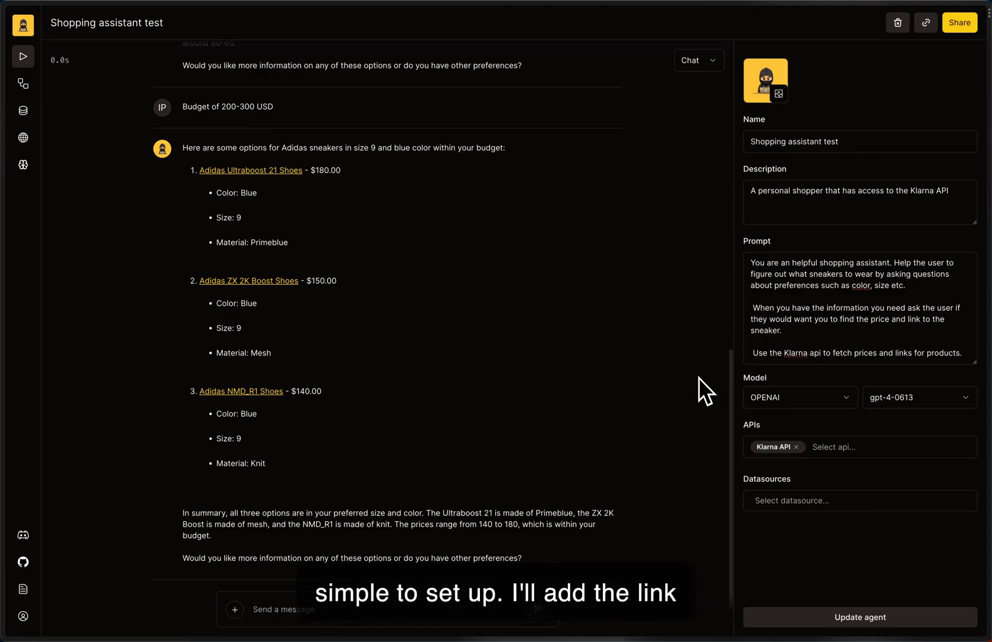
pyautogui.moveTo(679, 384)
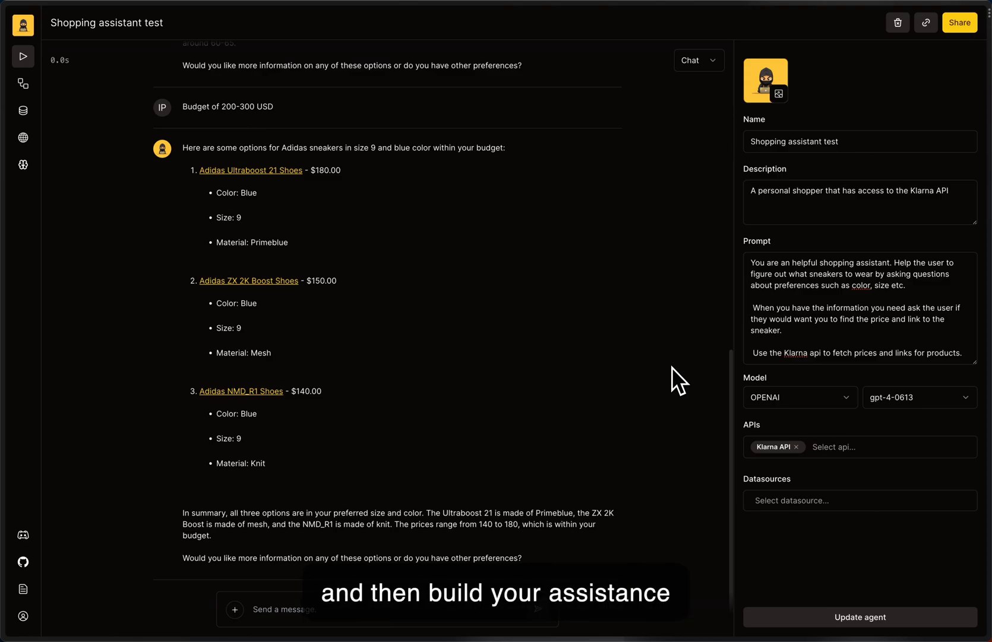
pyautogui.moveTo(457, 460)
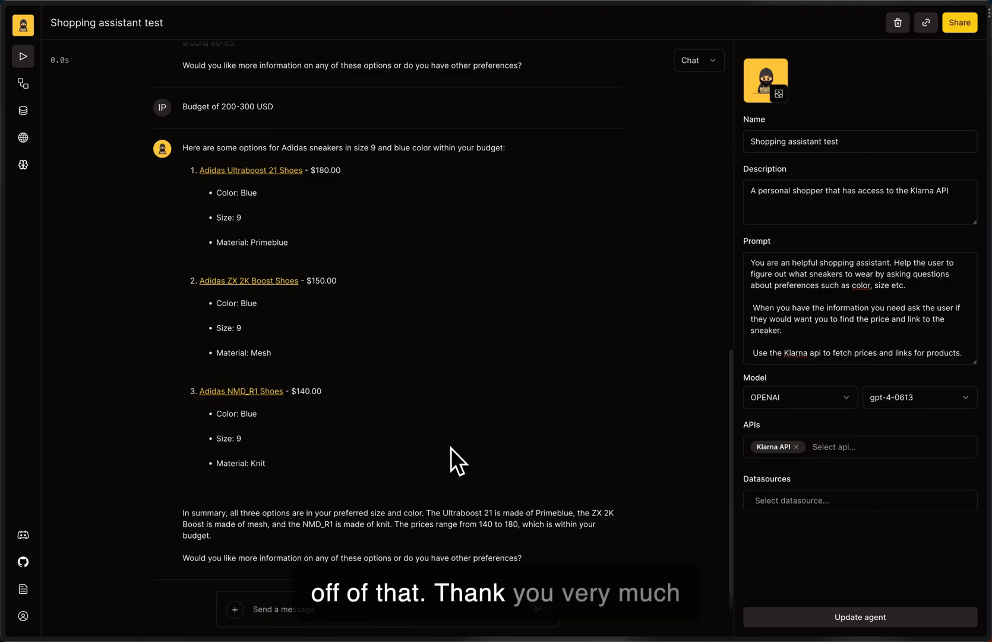